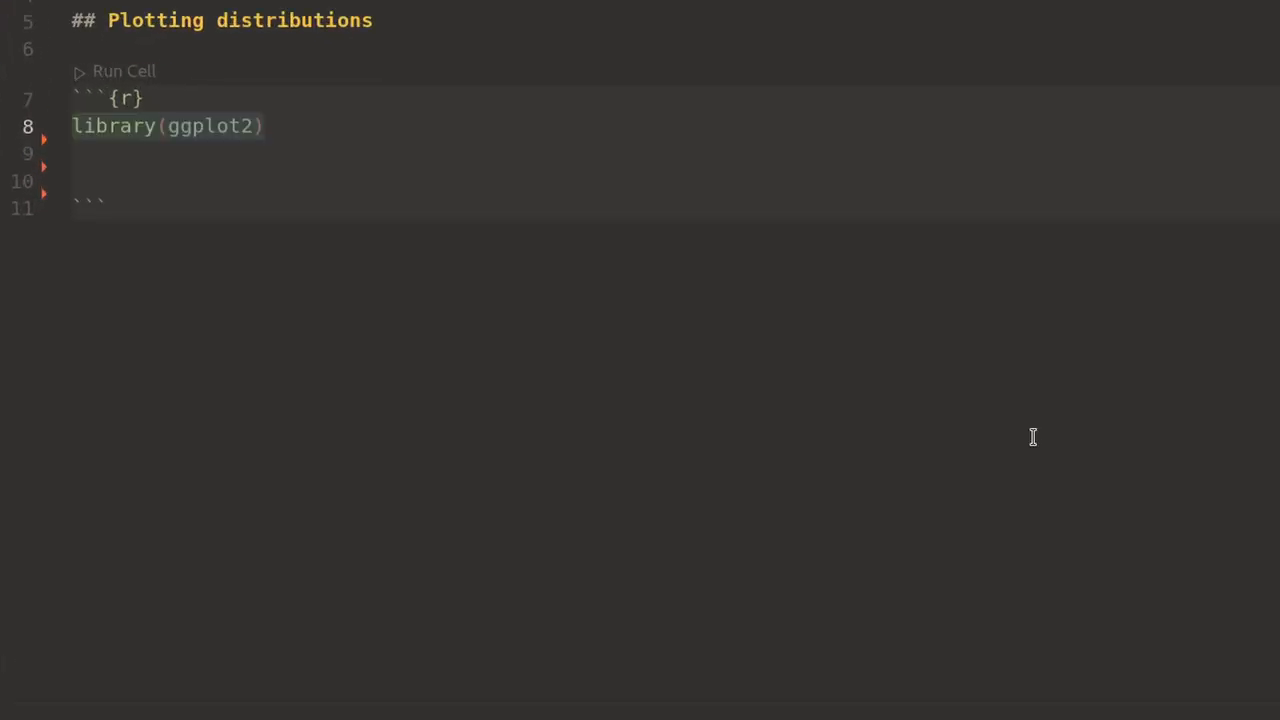
Load darknerdthemes and the other libraries with comments, then set seed 42 and n <- 100
type("library(darknerdthemes) # devtools::install_github(\"https://github.com/xvzftube/darknerdthemes\")")
type("library(glue)             # f-strings in R")
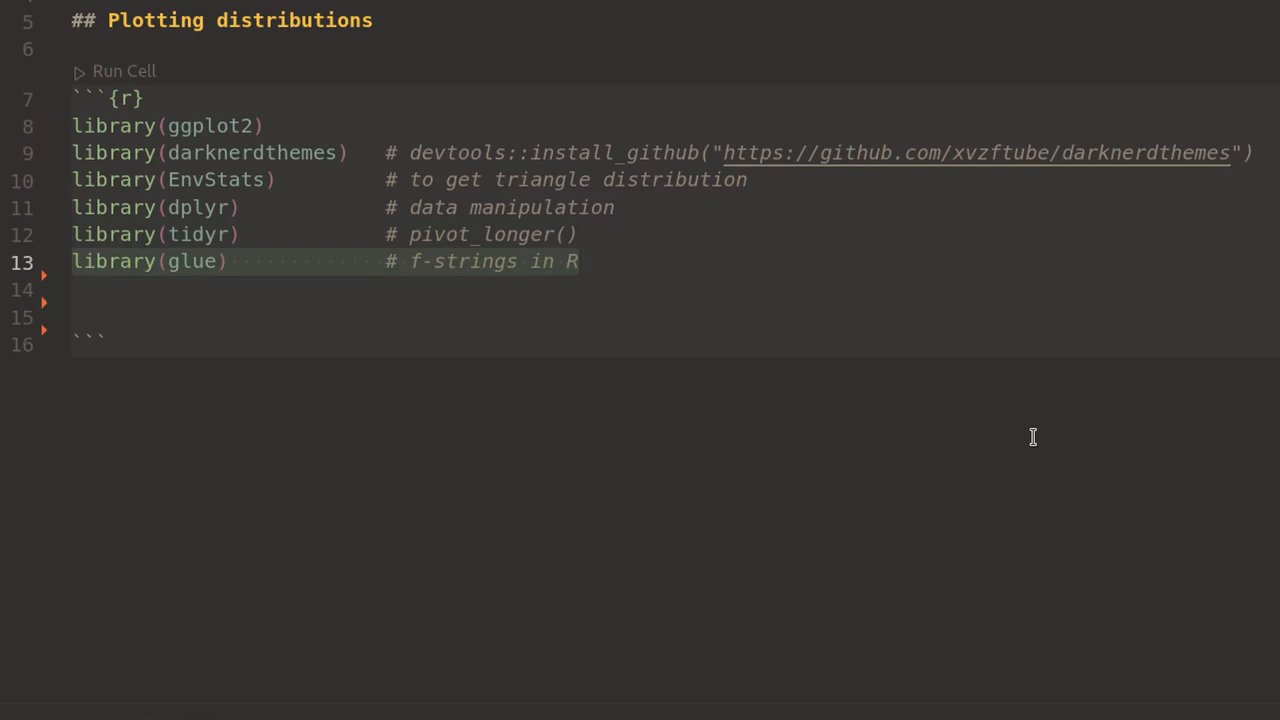
type("set.seed(42)")
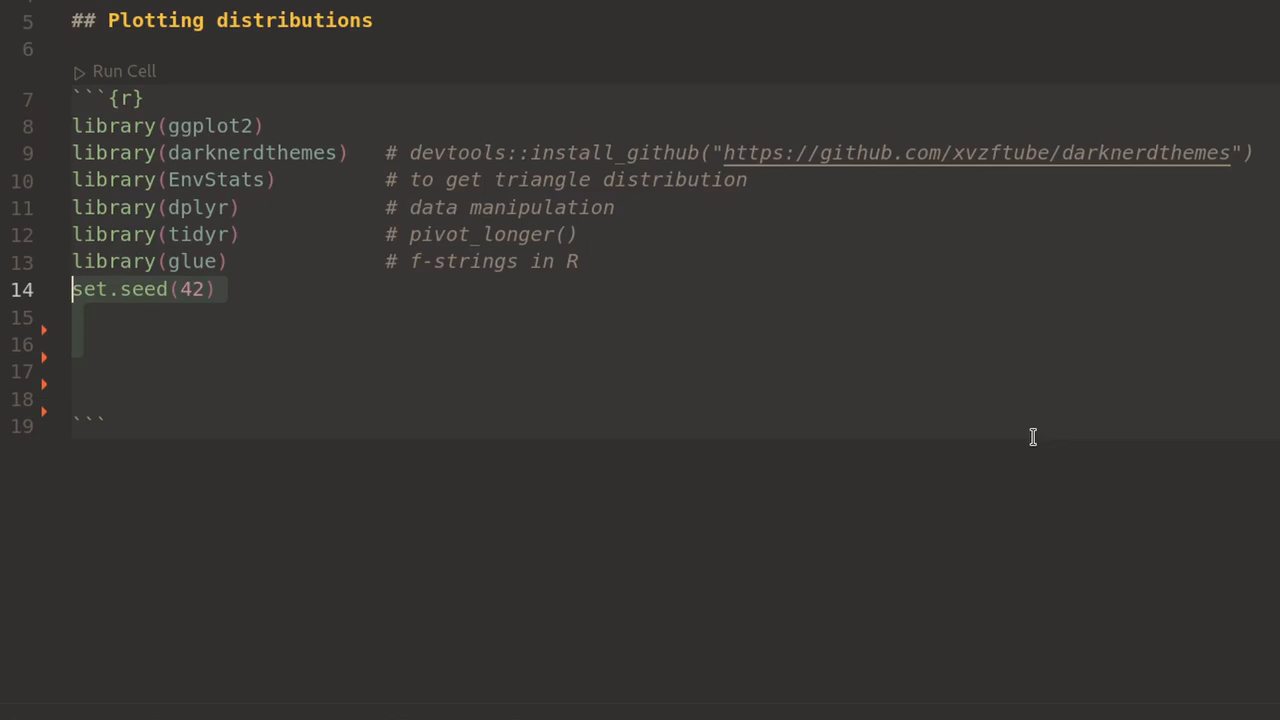
type("n <- 100")
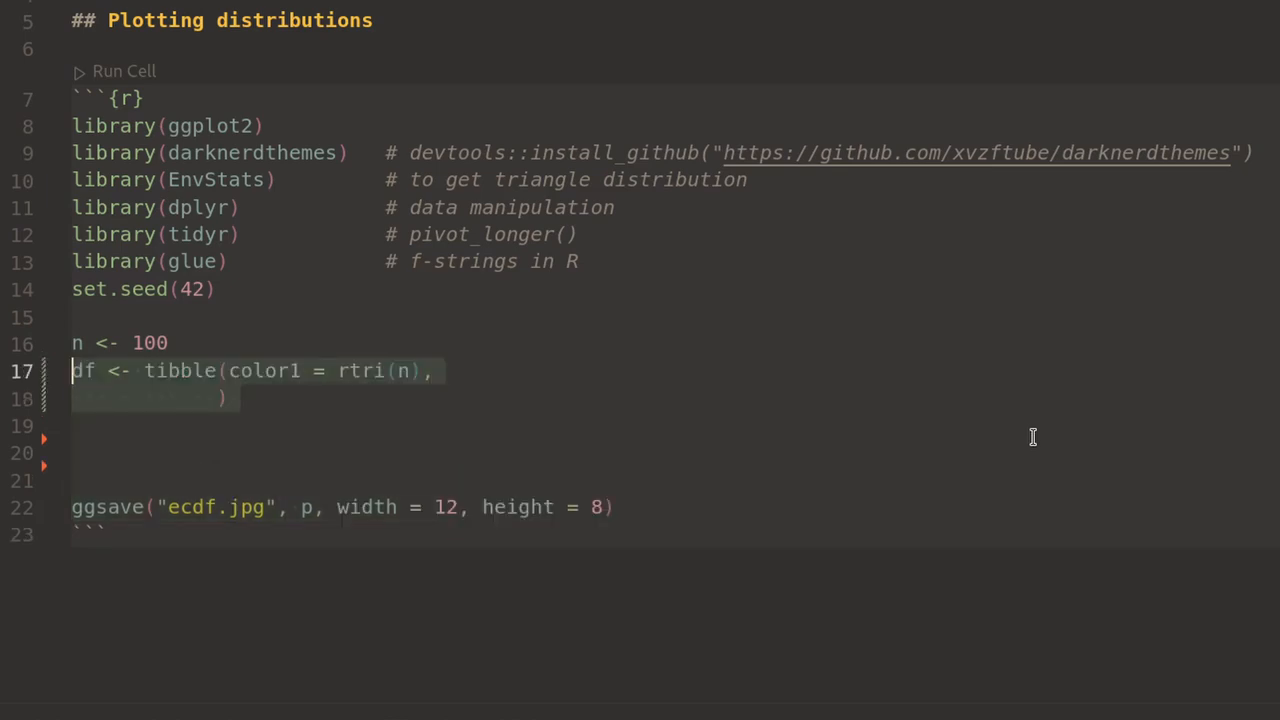
Build rtri color columns (min 0, max 10, mode 3; color4 min 6, max 17, mode 16) and pivot to shoelace/sales
type(", min = 0")
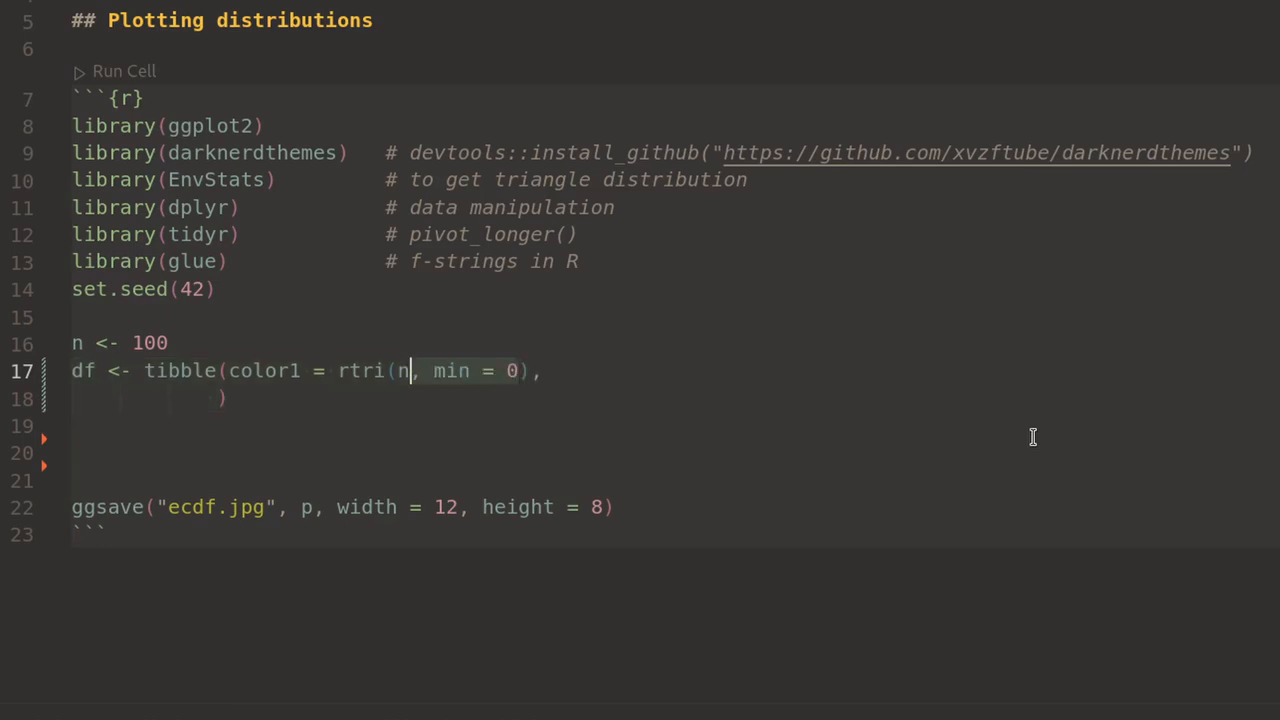
type(", max = 10, mode = 3")
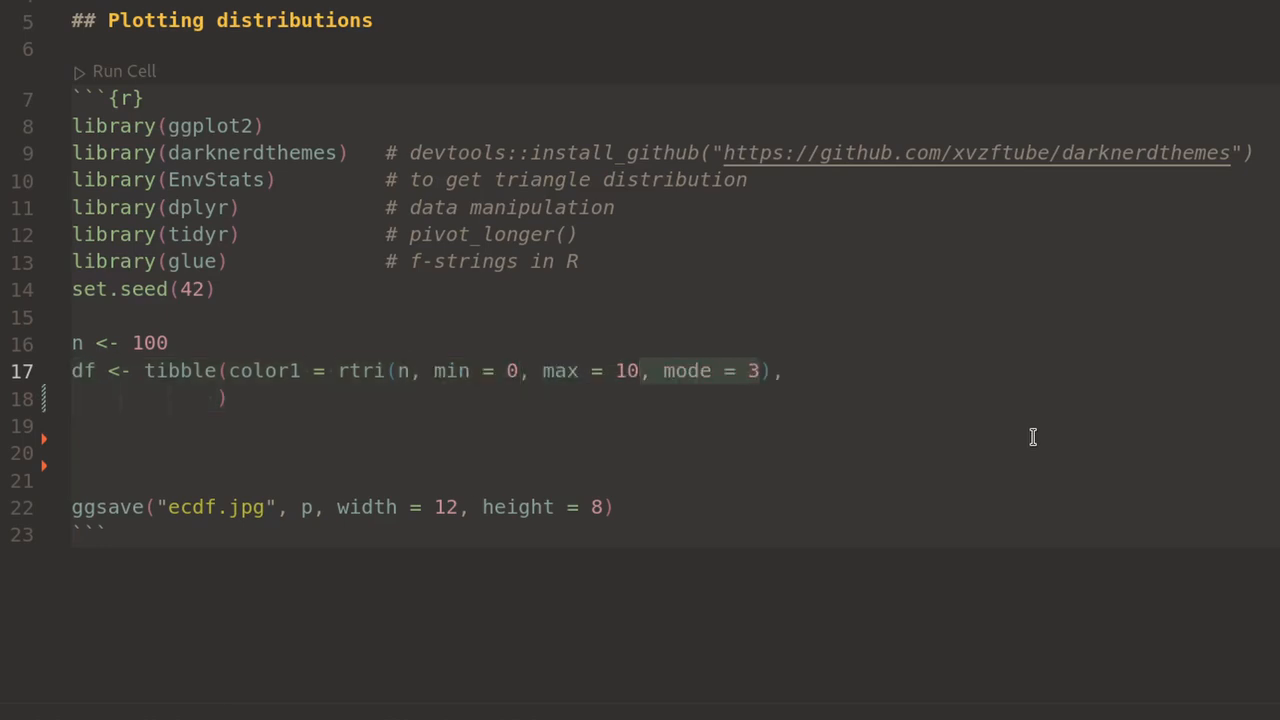
type("color2 = rtri(n),")
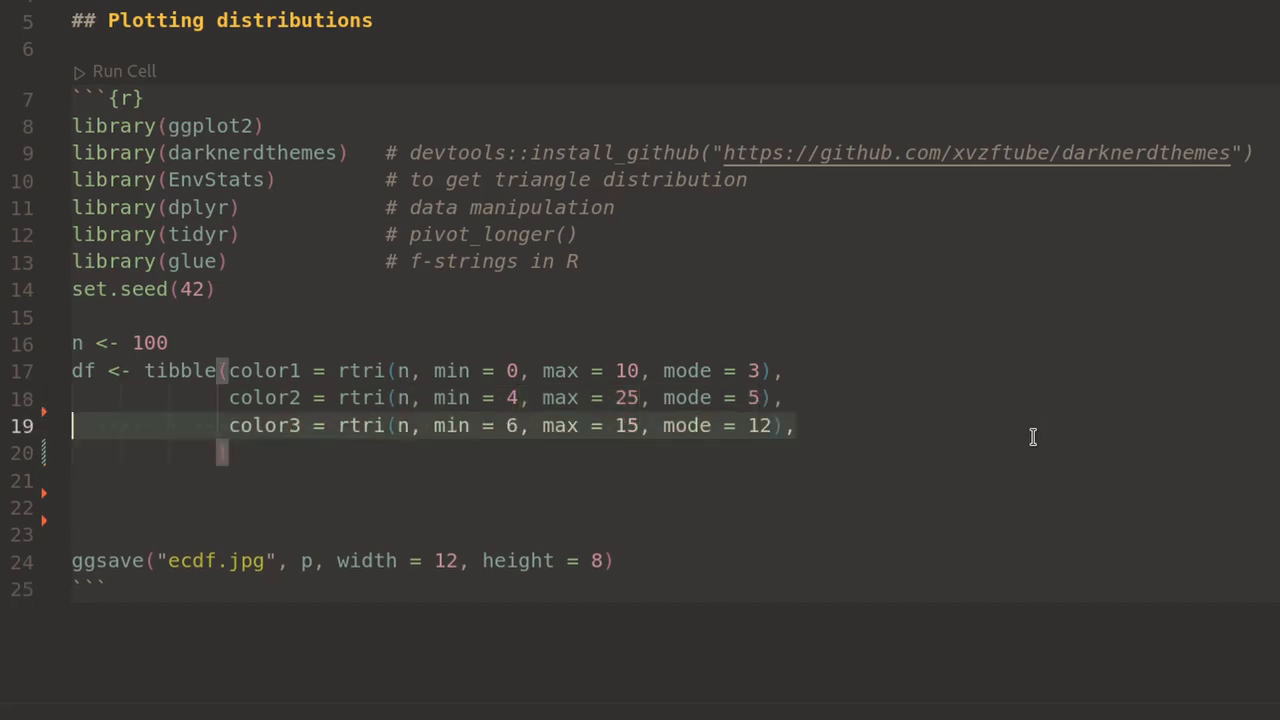
type("color4 = rtri(n, min = 6, max = 17, mode = 16)")
type("pivot_longer(cols = everything(")
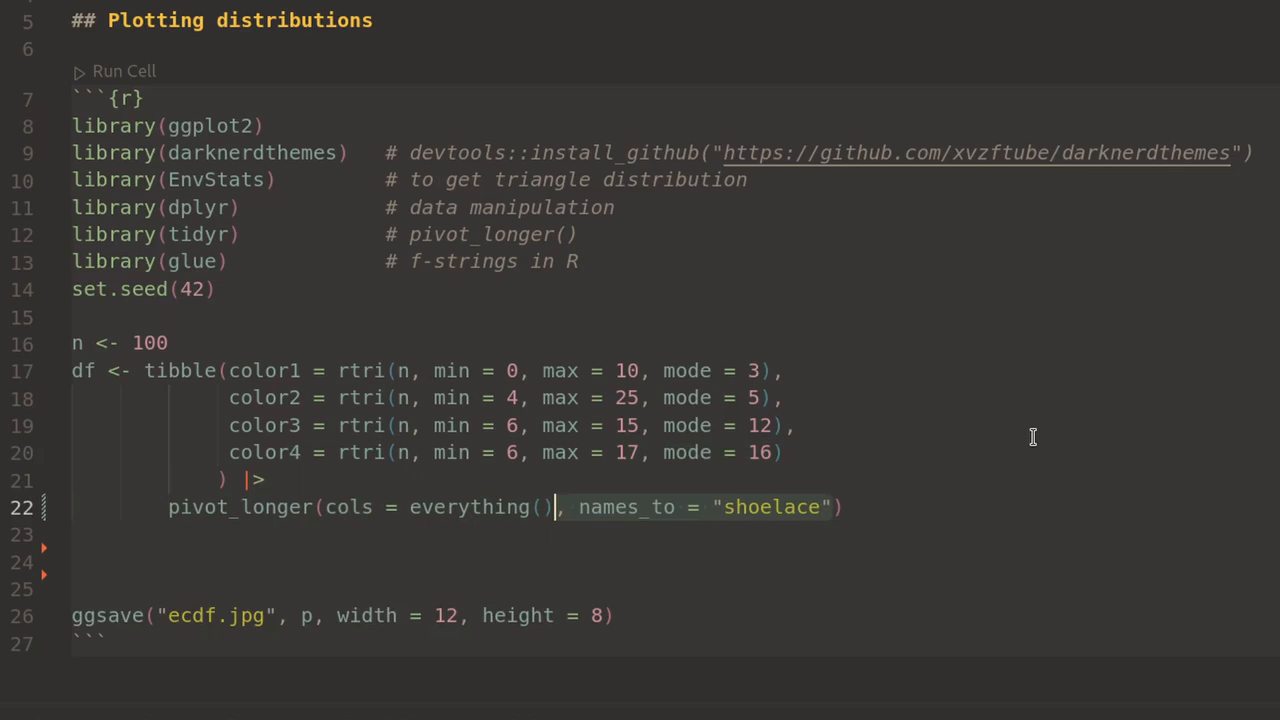
type(", values_to = \"sales\"")
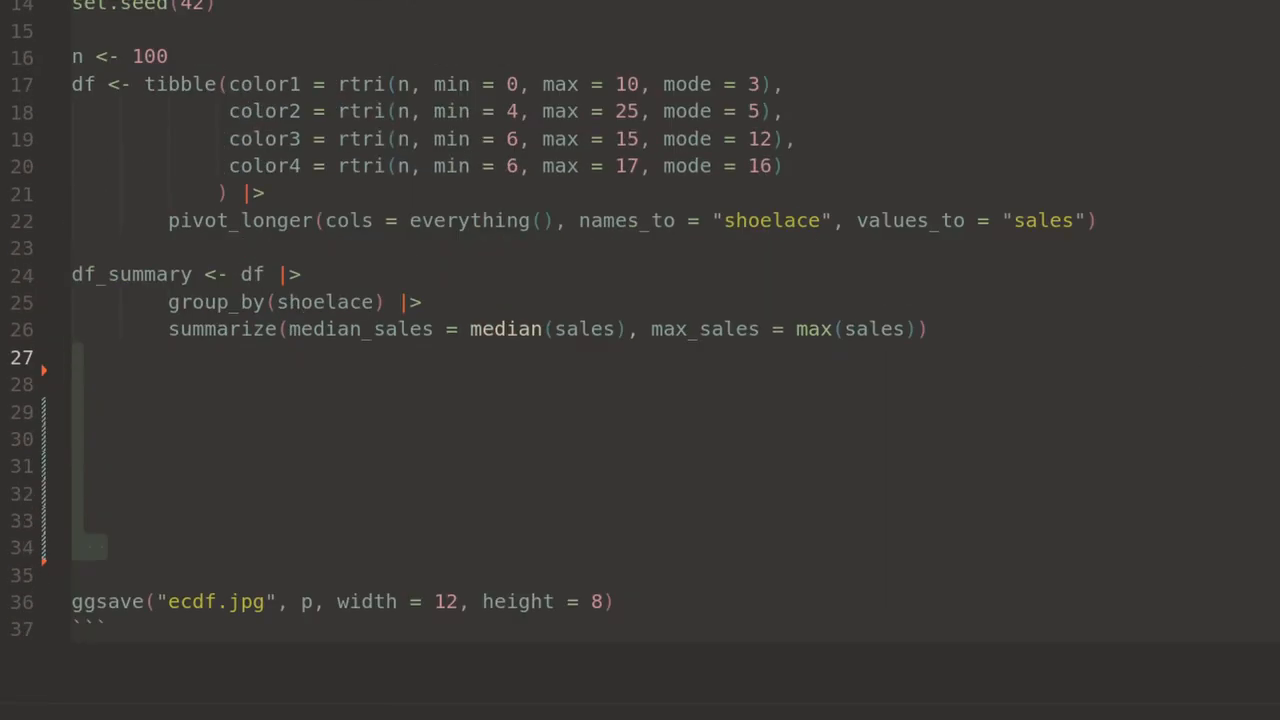
Compute value_top_median and value_bottom_median via top_n(±1), pull and round(1)
type("value_top_median <- df_summary |> top_n(1, median_sales)")
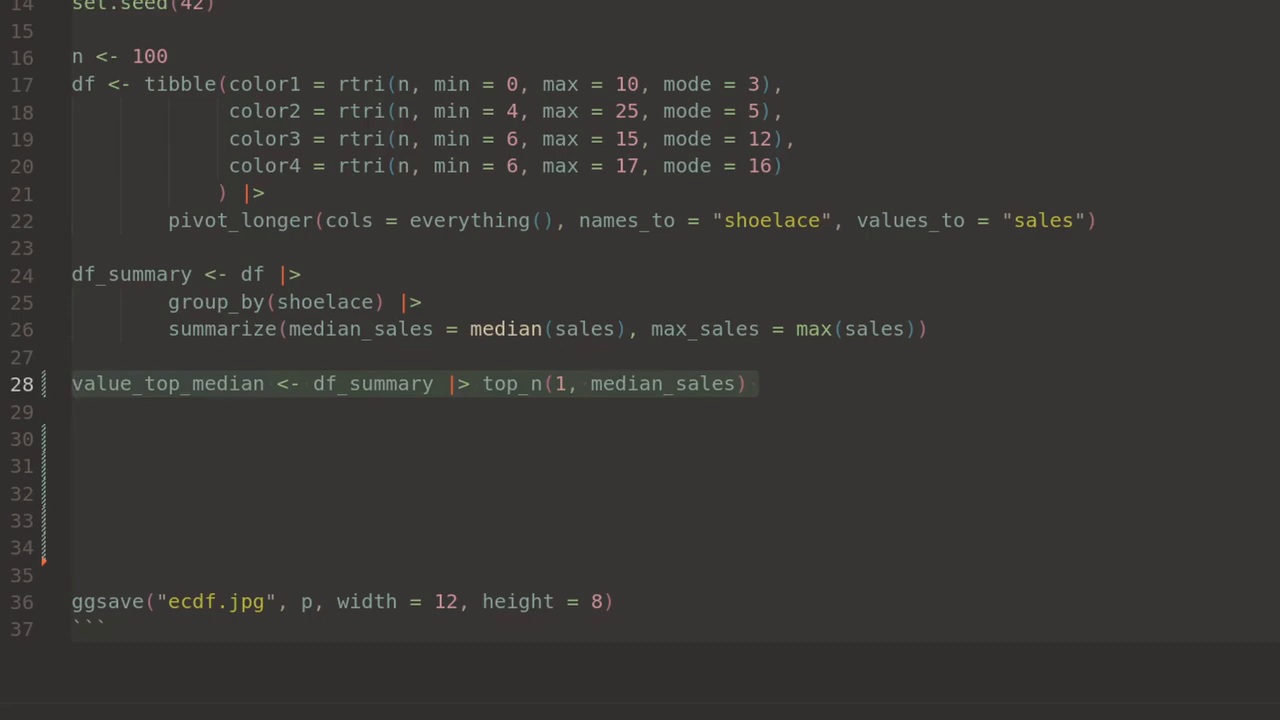
type("|> pull(median_sales) |> round(1)")
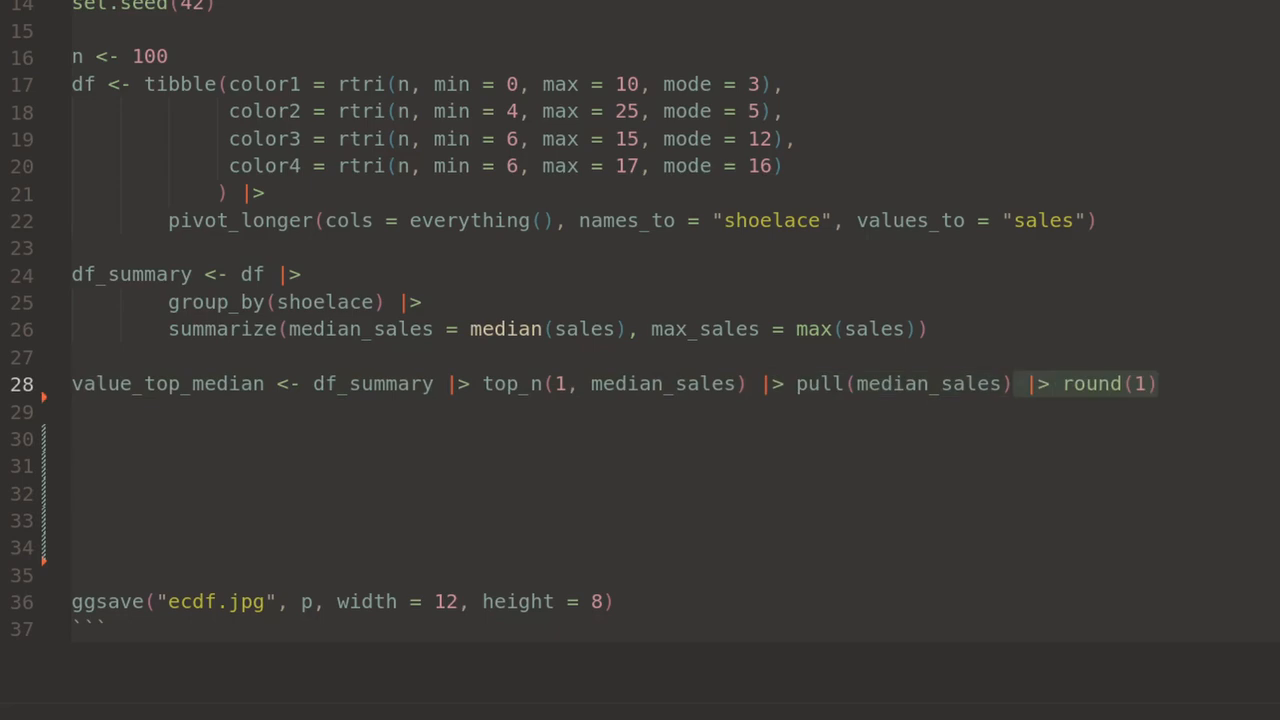
type("value_bottom_median <- df_summary")
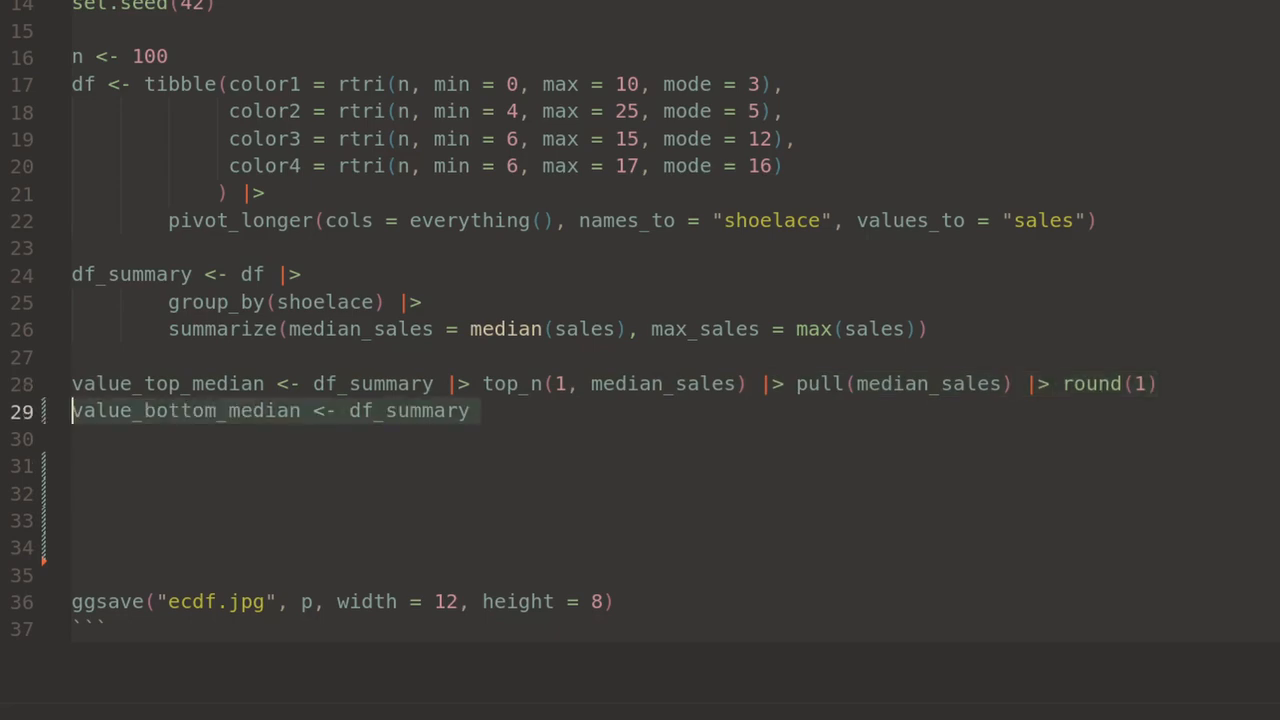
type("|> top_n(-1, median_sales) |> pull(median_sales) |> round(1")
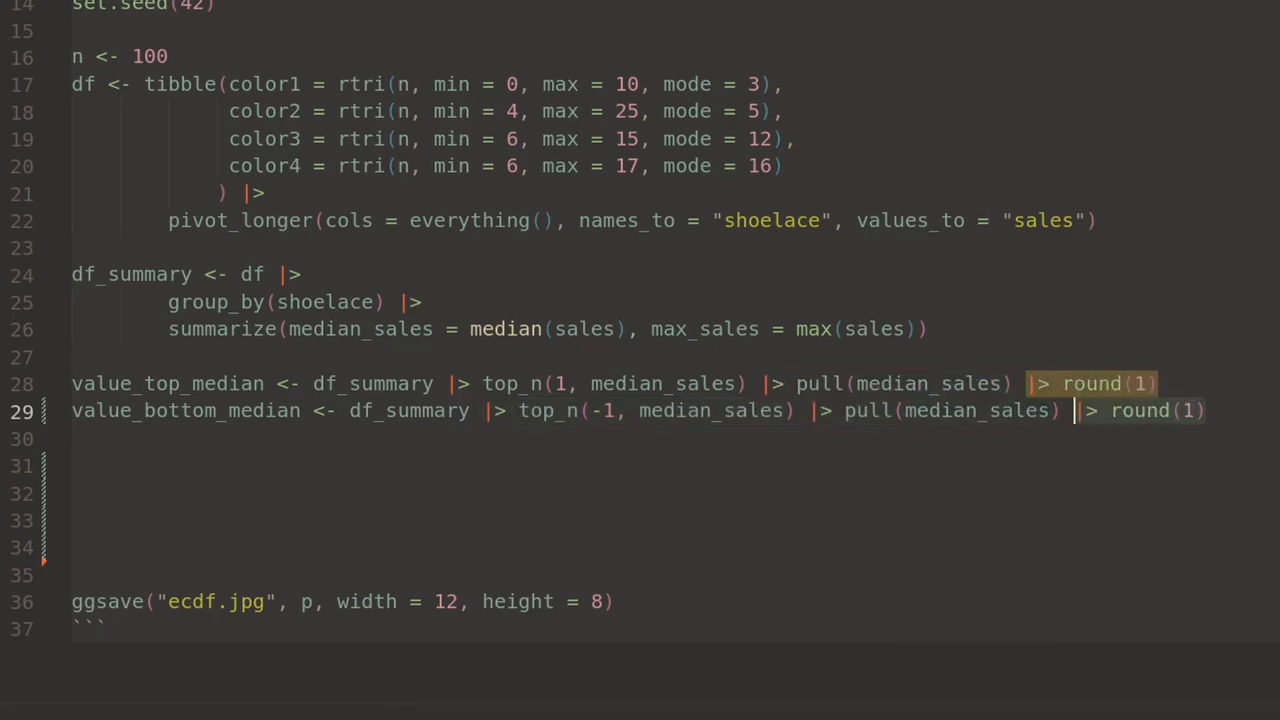
Compute value_top_max and value_bottom_max the same way, then begin p <- df
type("value_top_max <- df_summary |> top_n(1, max_sales) |> pull(max_sales) |> round(1)")
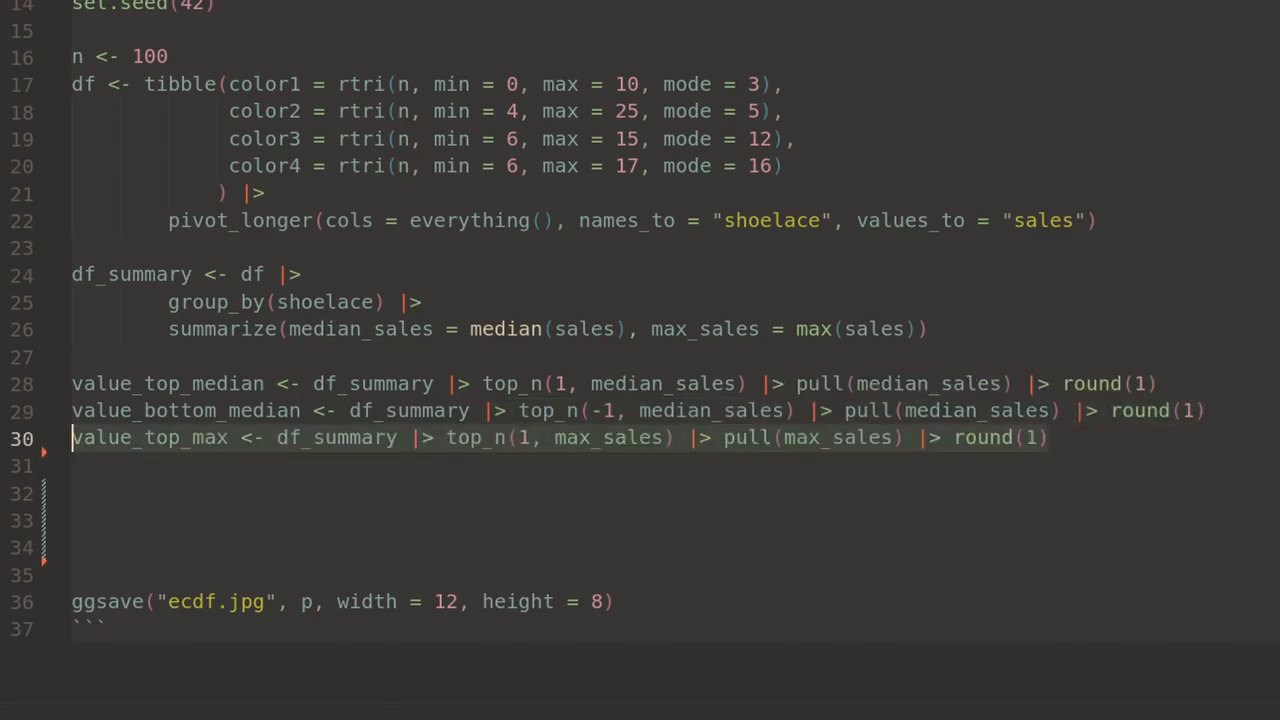
type("value_bottom_max <- df_summary |> top_n(-1, max_sales) |> pull(max_sales) |> round(1)")
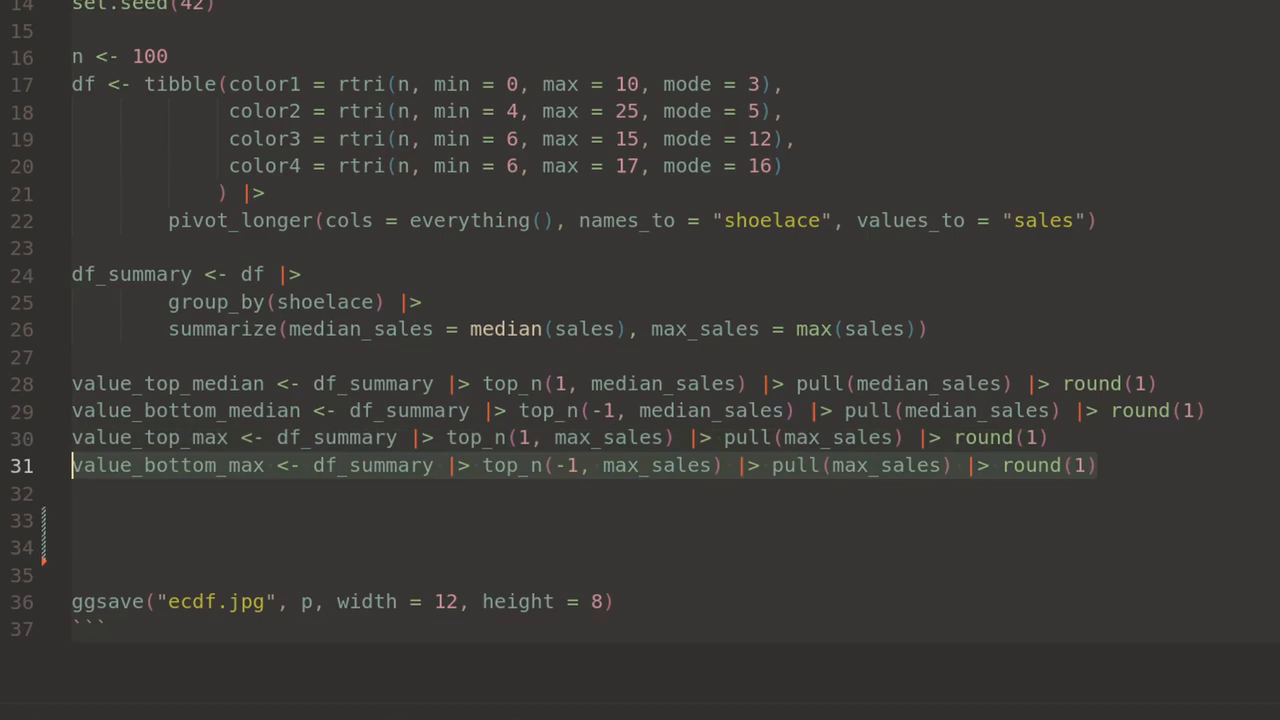
type("p <- df")
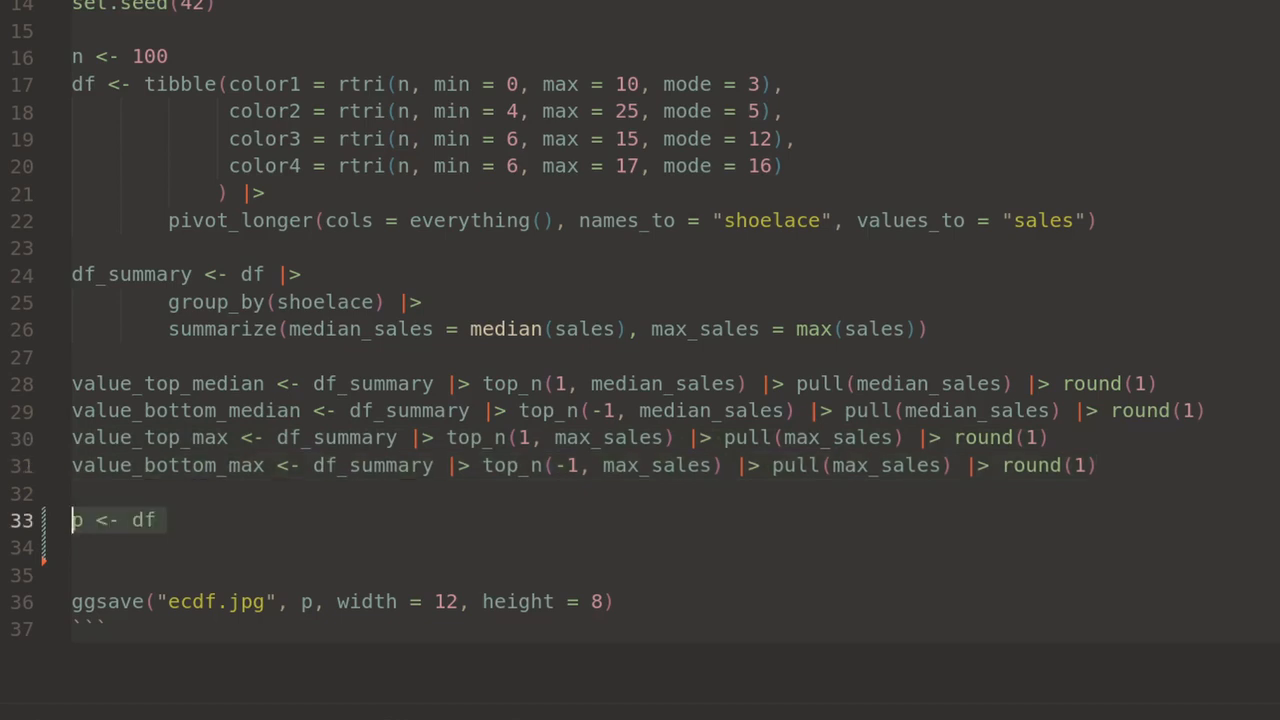
Pipe df into ggplot with a step stat_ecdf of size .8 coloured by shoelace
type("|>")
left_click(674, 574)
type("stat_ecdf(geom = \"step")
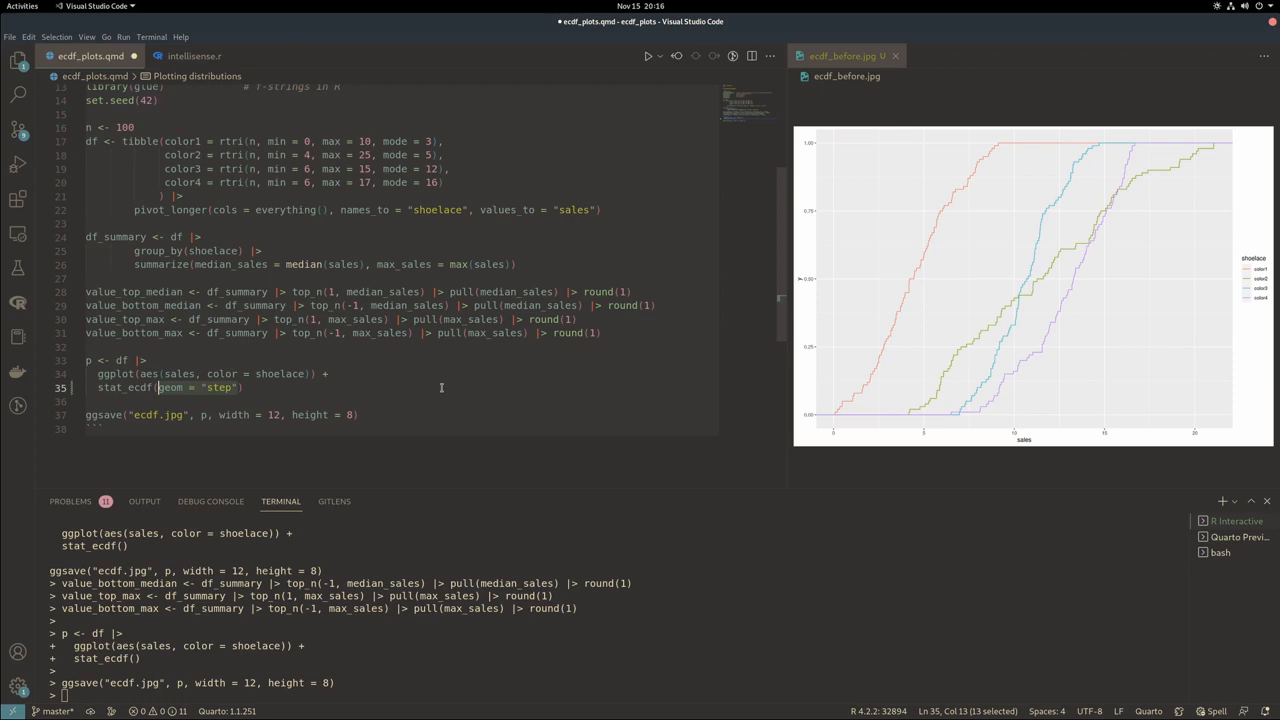
type(", size =.8")
type("labs(title = \"Shoelace Sales\") +")
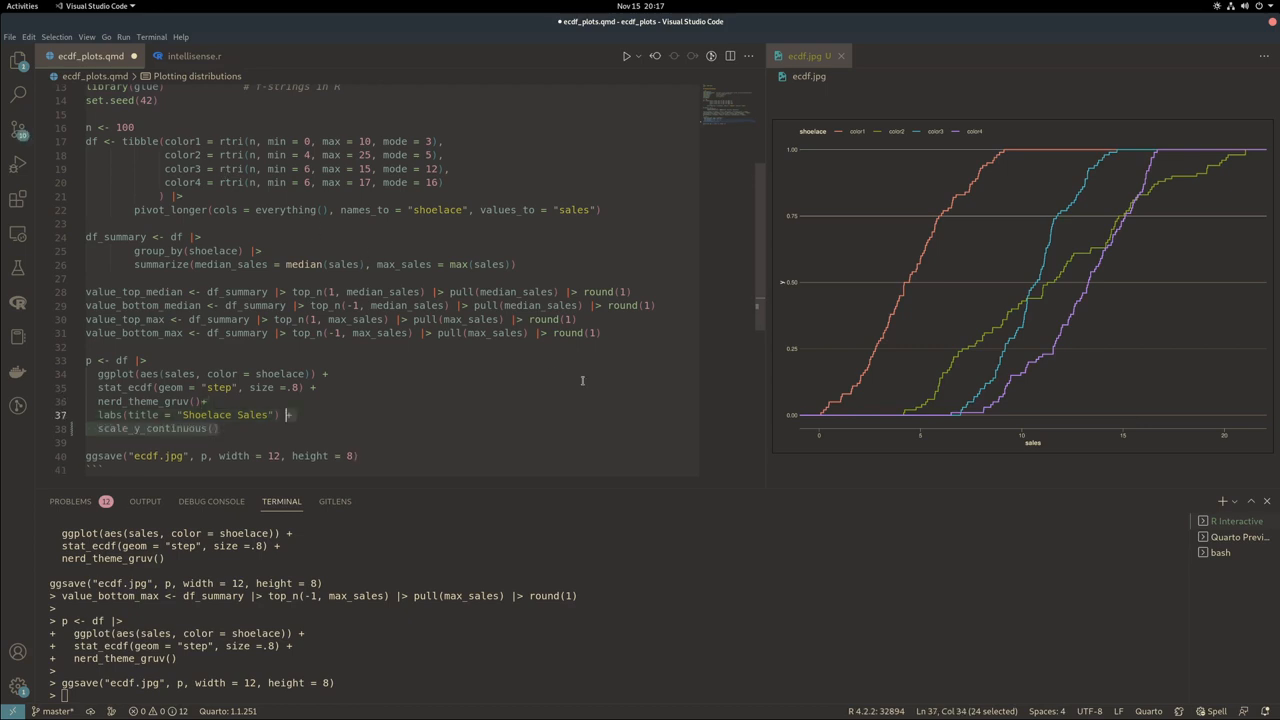
Give scale_y_continuous breaks = scales::pretty_breaks(n = 3)
type("breaks = scales::pretty_breaks(n = 3)")
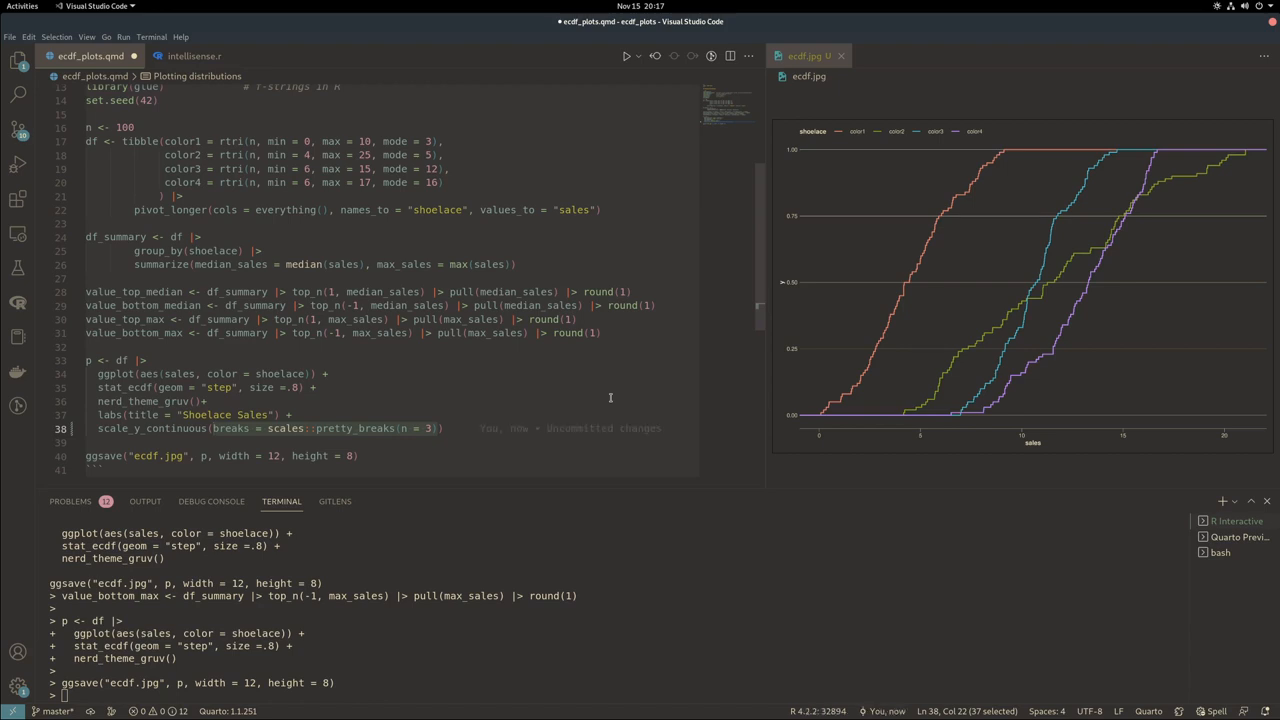
mouse_move(748, 498)
type("scale_x_continuous(")
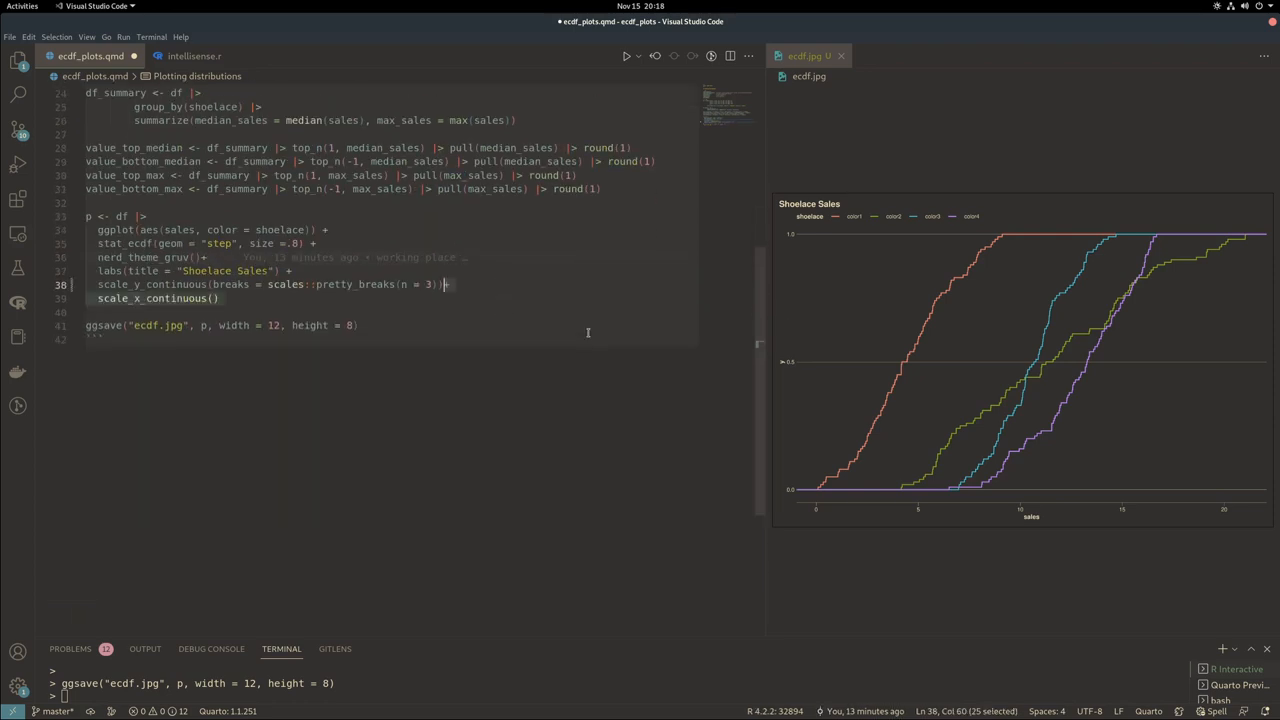
Give the x axis thirty pretty breaks with limits c(0, 20) and re-run the plot
type("breaks = scales::pretty_breaks(n = 30)")
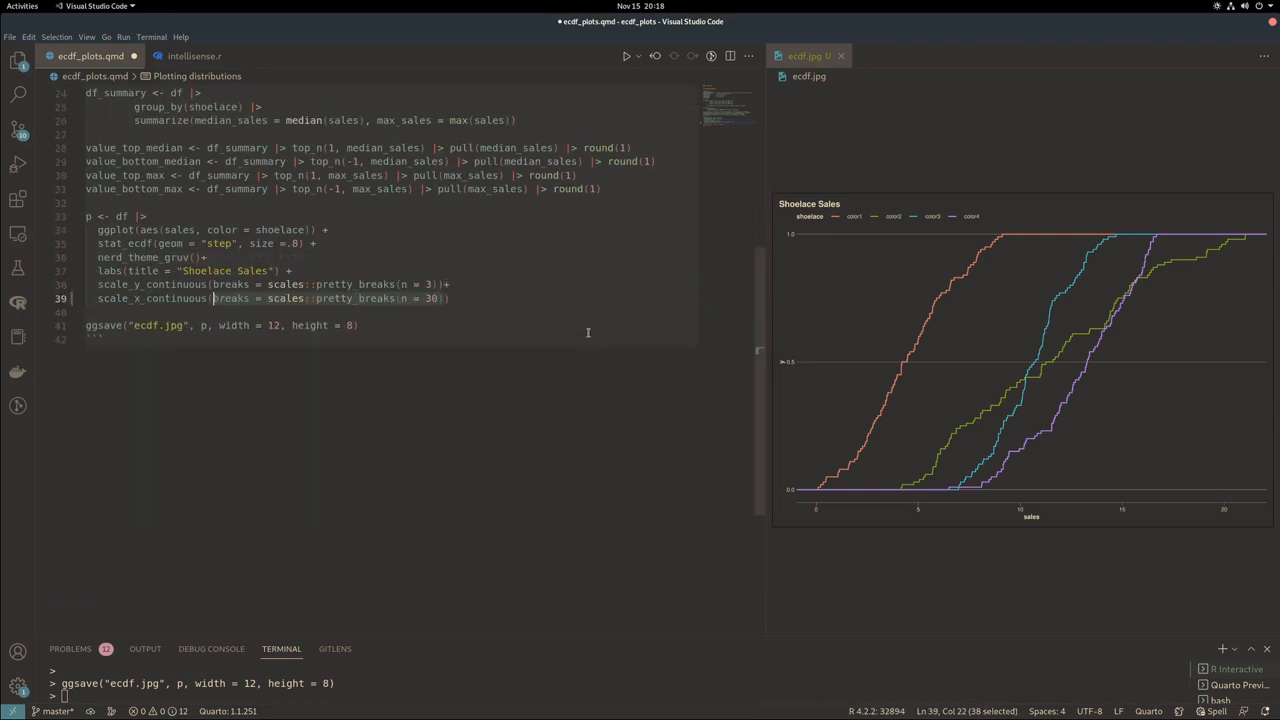
scroll("down", 3)
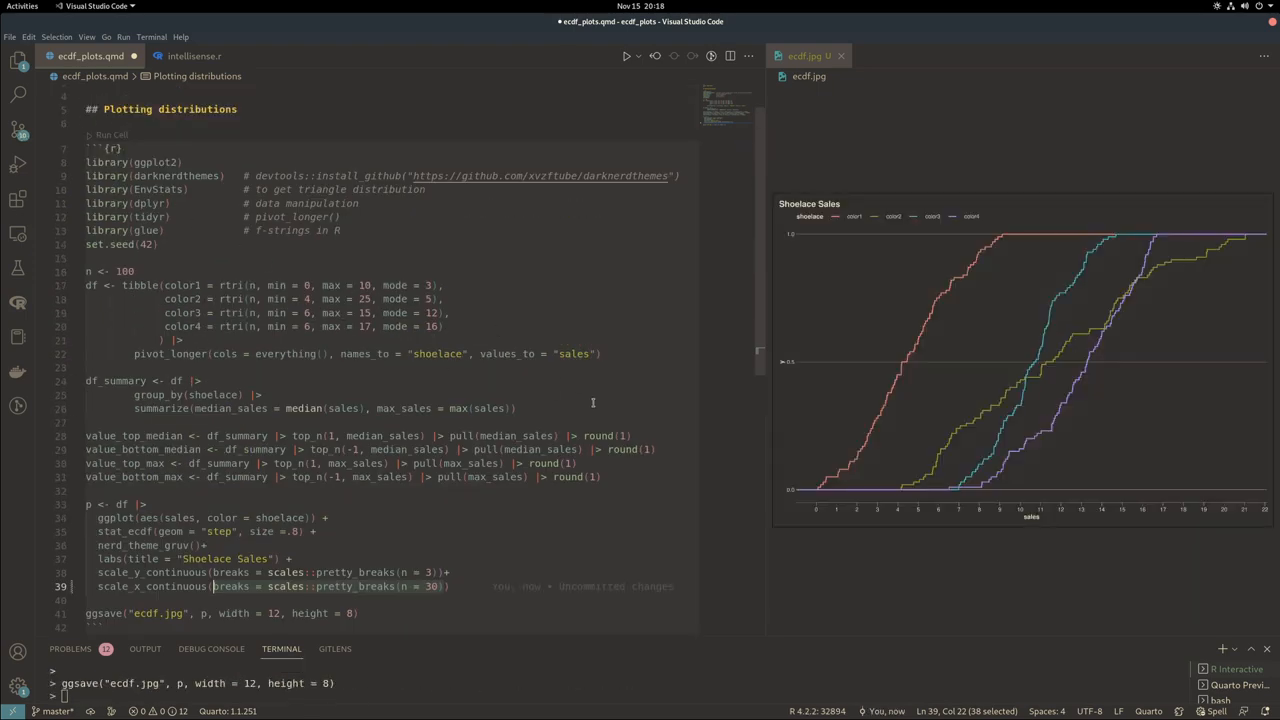
scroll("down", 3)
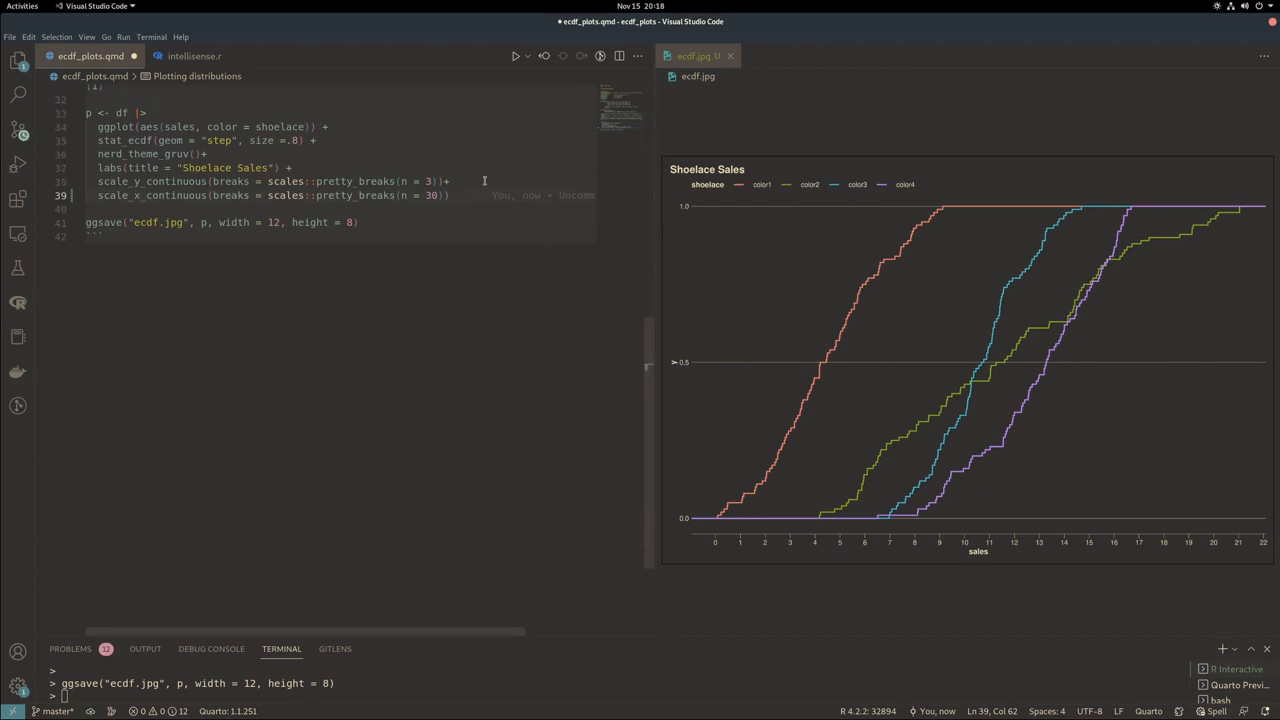
type(", limits = c(0, 20)")
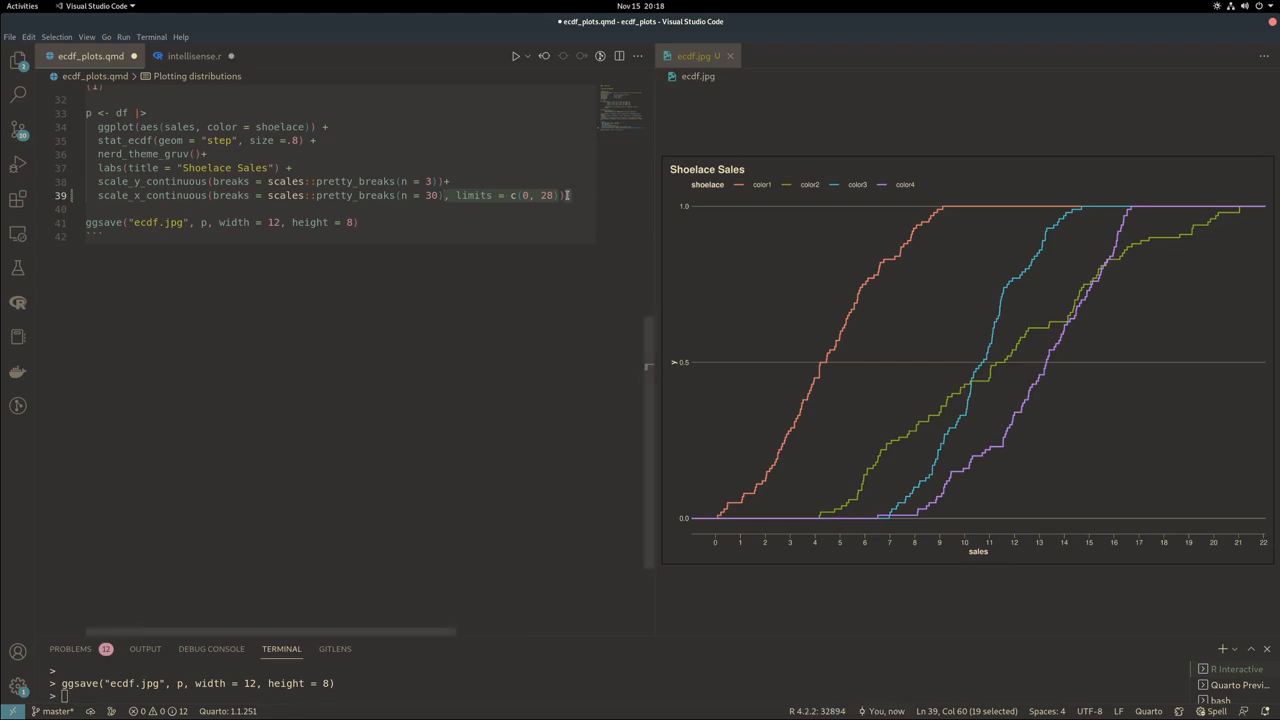
scroll("up", 3)
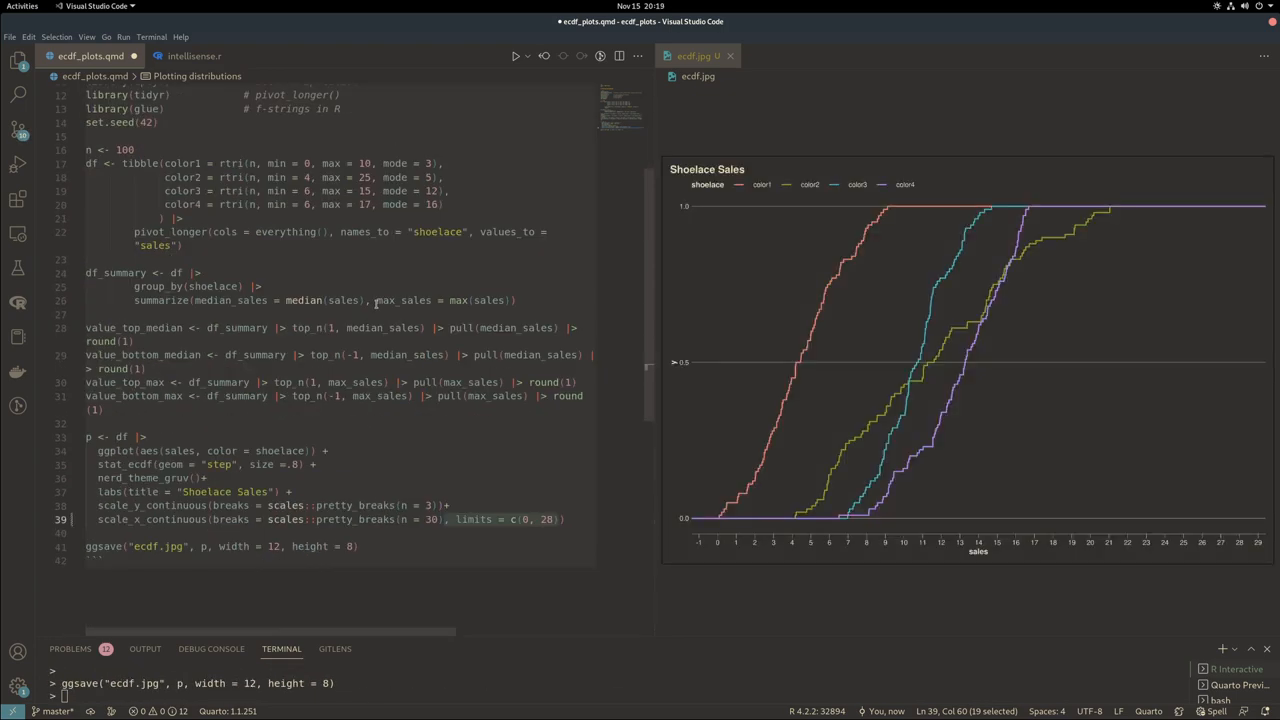
scroll("down", 3)
type(" +")
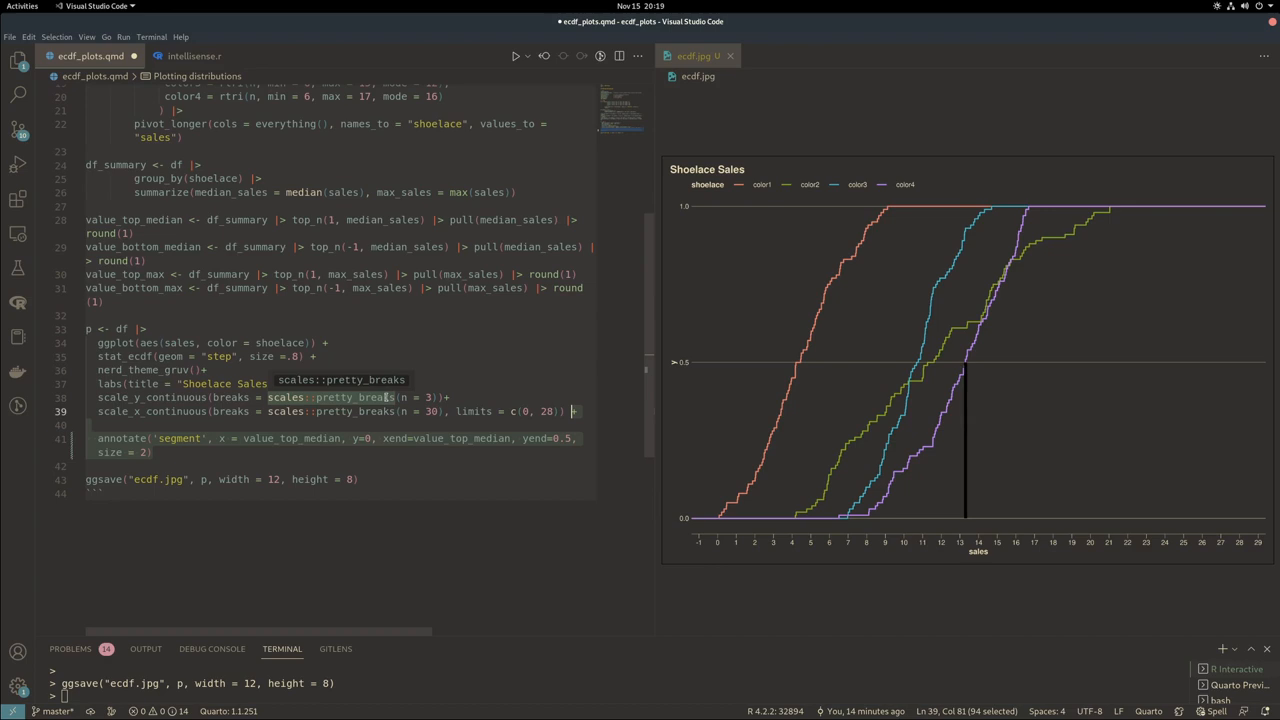
Make the median segment alpha 0.5 in nerd white, then start a text annotate with a wrapped glue label
type(", alpha=0.5")
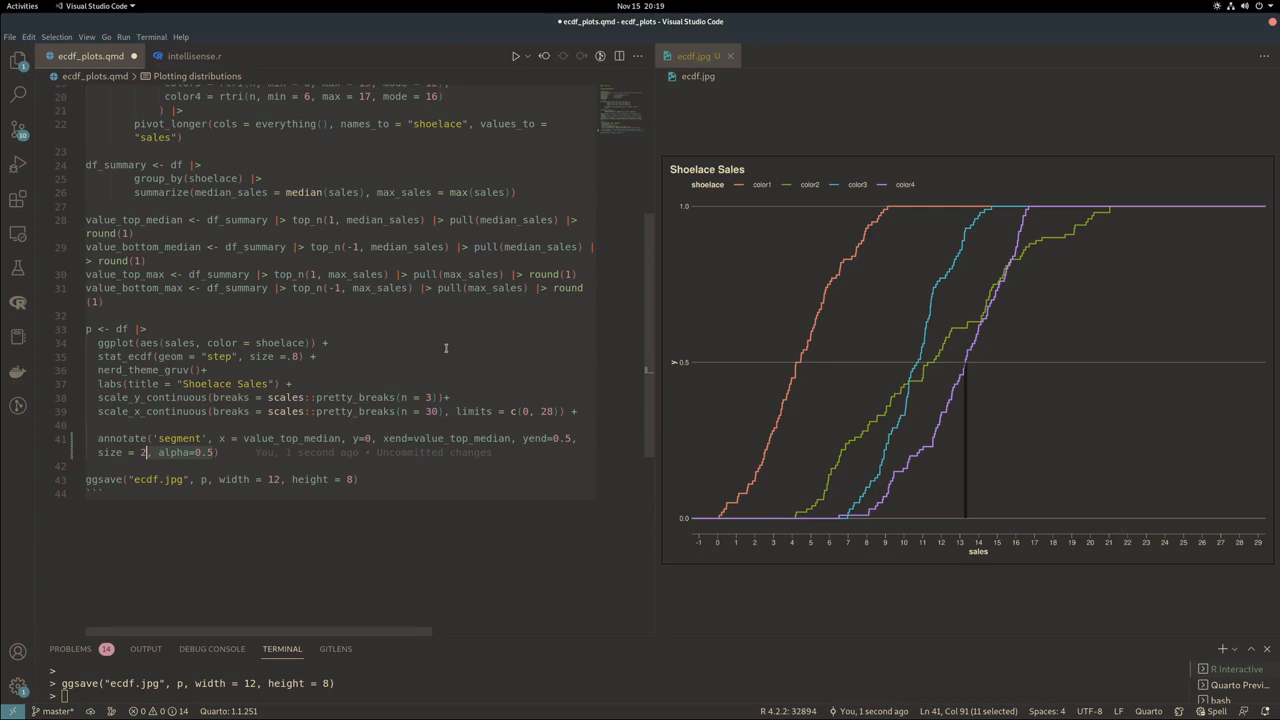
type(", color = darknerdthemes::nerd_colors(\"white\")")
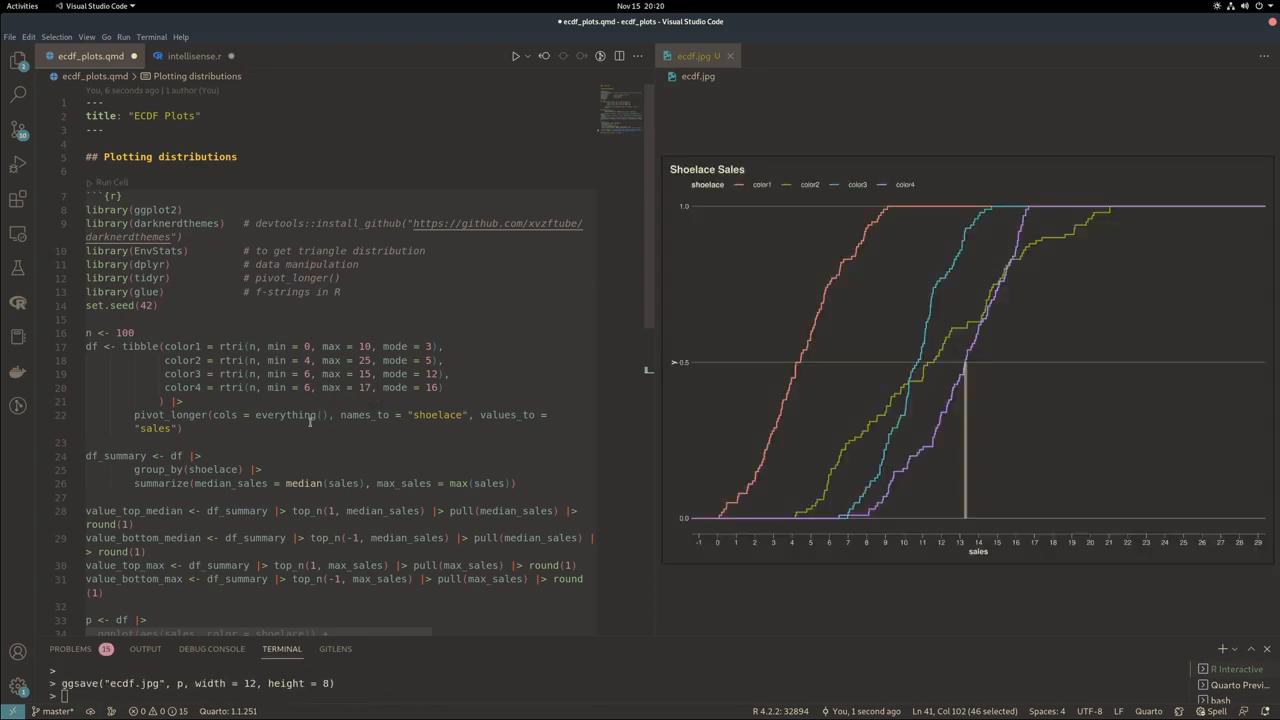
scroll("down", 3)
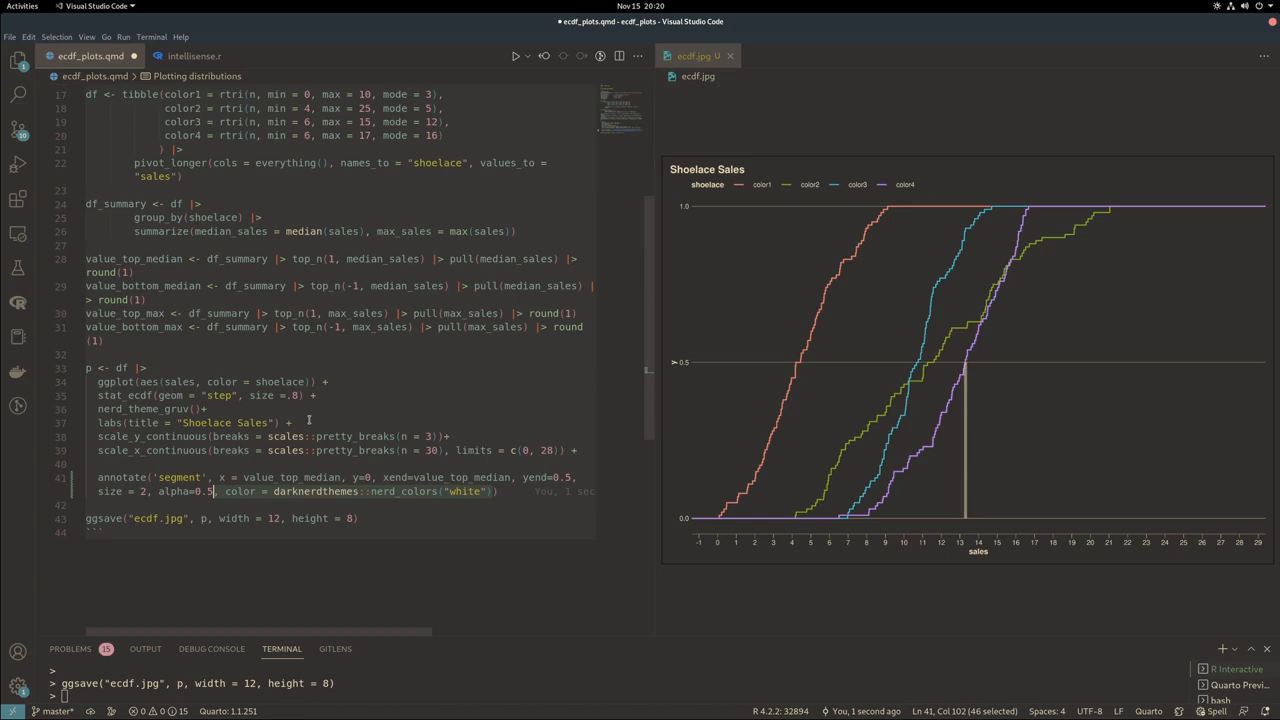
type("annotate('text', x = value_top_median+1, y=.25, label = stringr::str_wrap(glue(\"White shoelaces have the highest median sales at {value_top_median} pairs a day\"), width=20))")
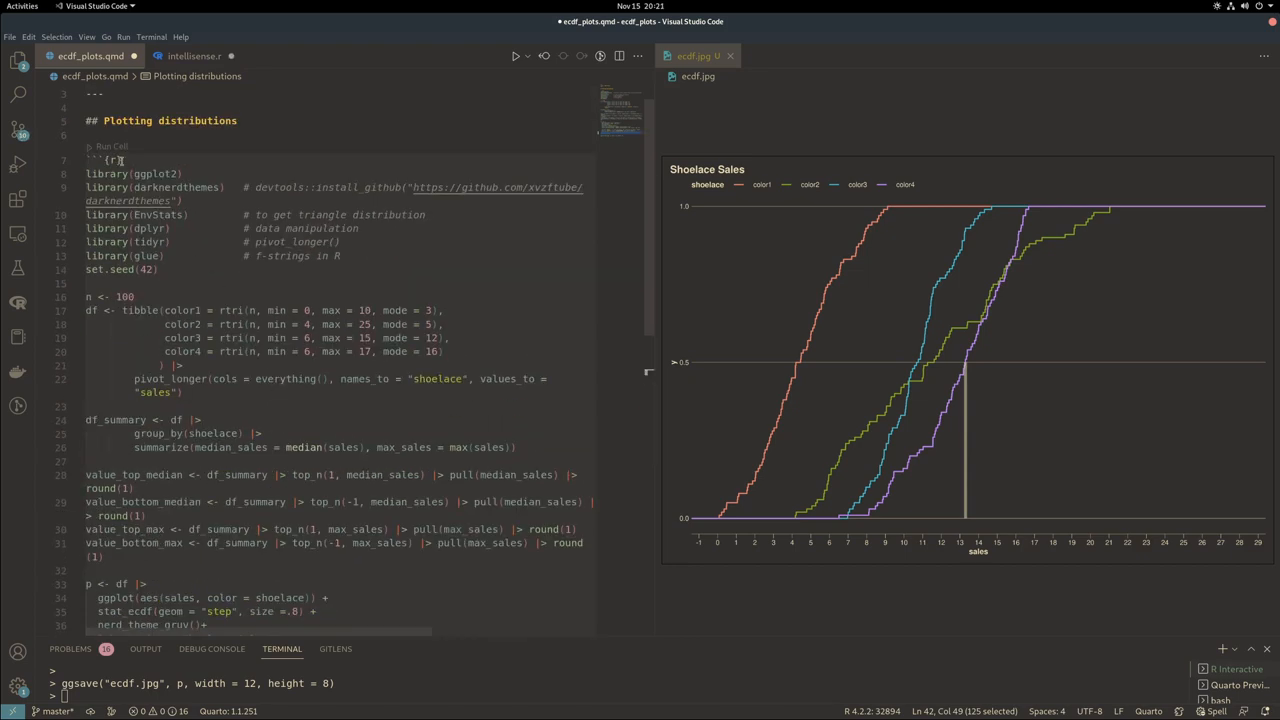
Left-align the annotation text with hjust=0 and add a geom_curve arrow from the label to the median line
scroll("down", 3)
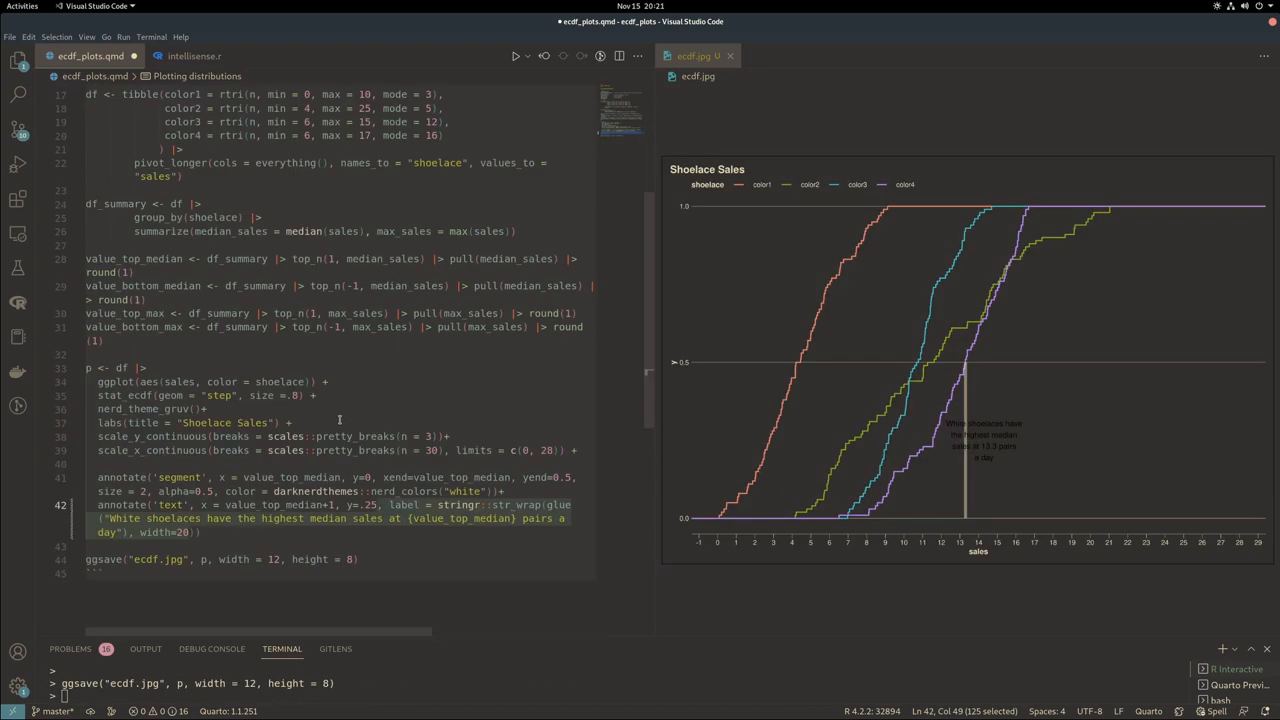
type(",hjust=0 , color = darknerdthemes::nerd_colors(\"white")
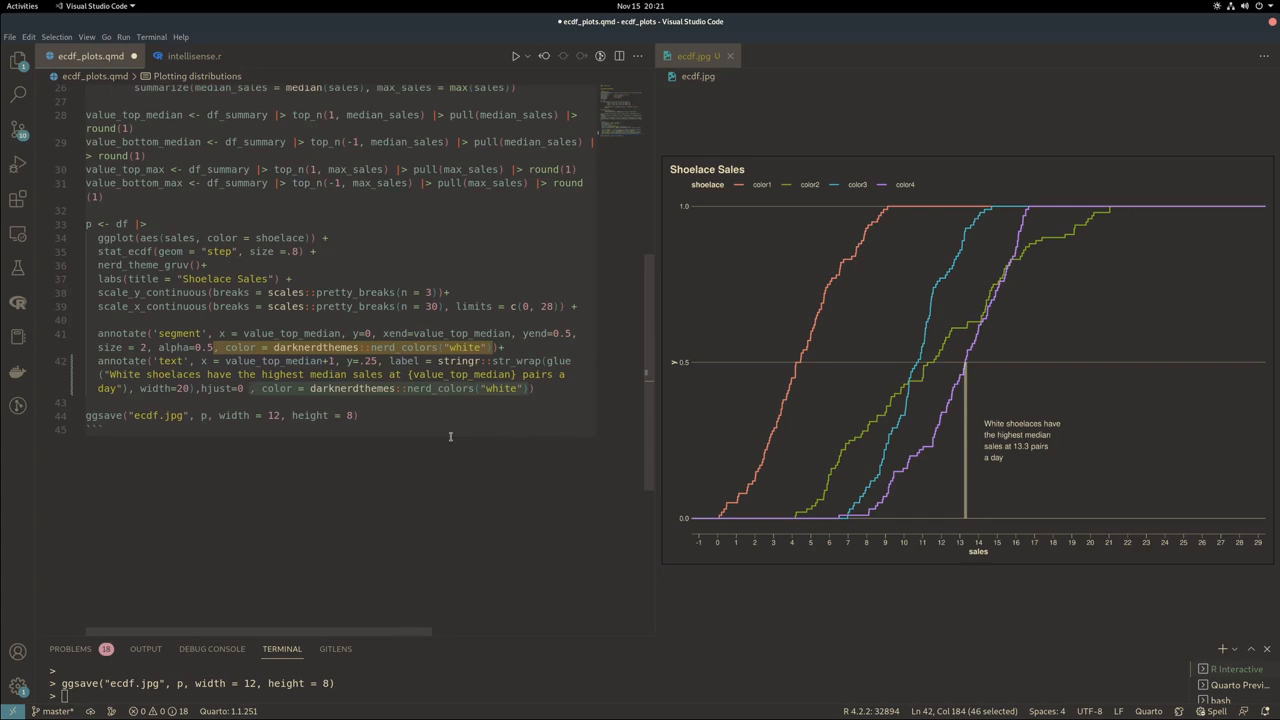
type("geom_curve(aes(x = value_top_median+2, y=.25 + .07, xend=value_top_median+0.2, yend=0.5)")
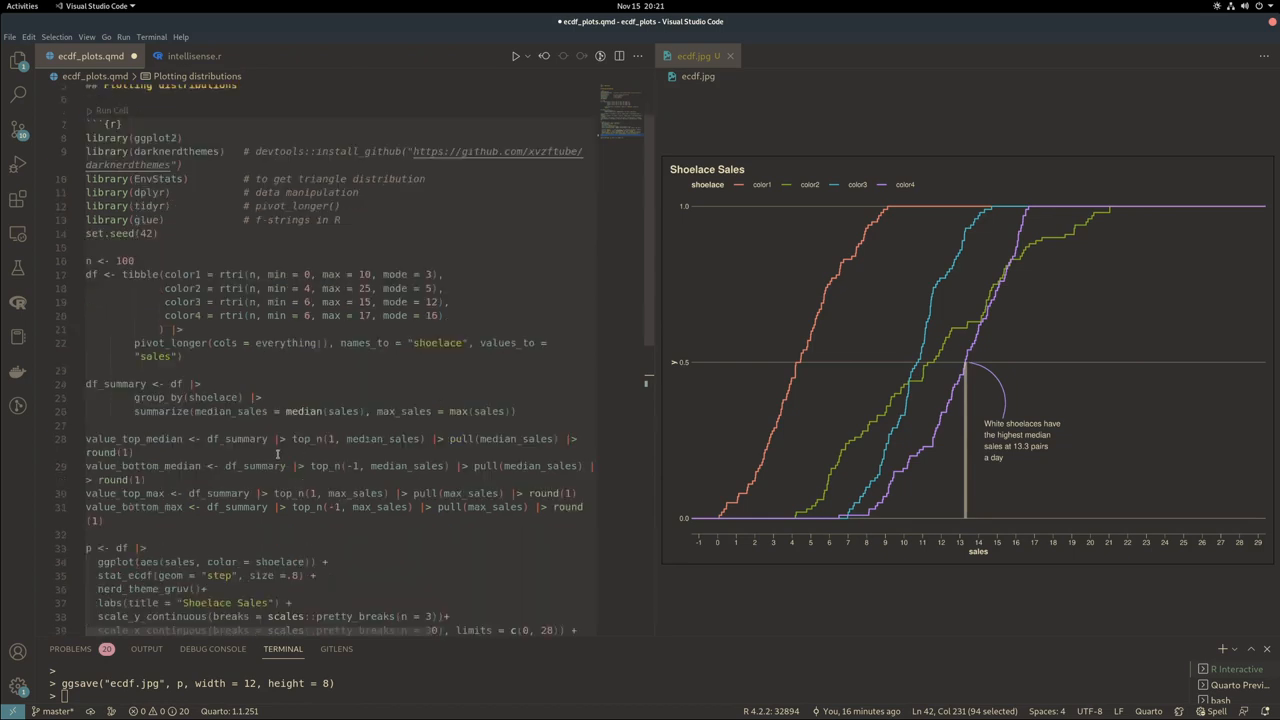
Add scale_color_nerd(palette = "main") to recolour the shoelace curves
scroll("down", 3)
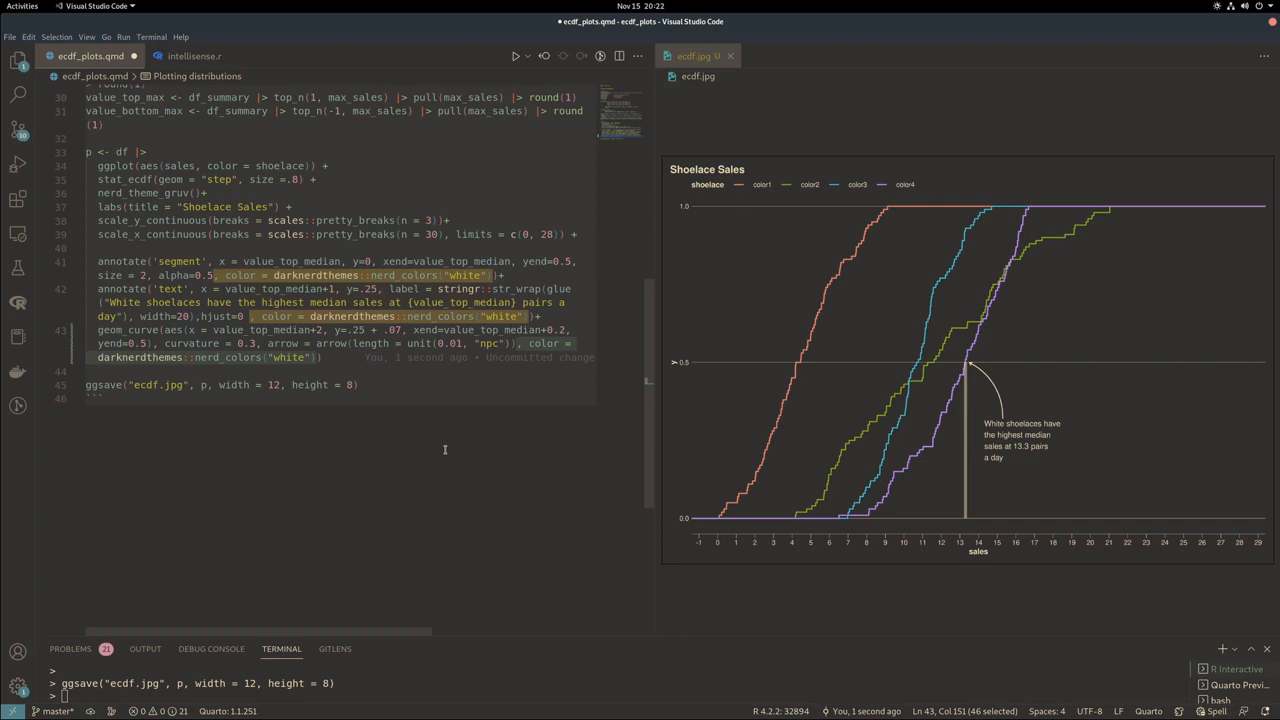
type("scale_color_nerd(palette = \"main\")")
type(" +")
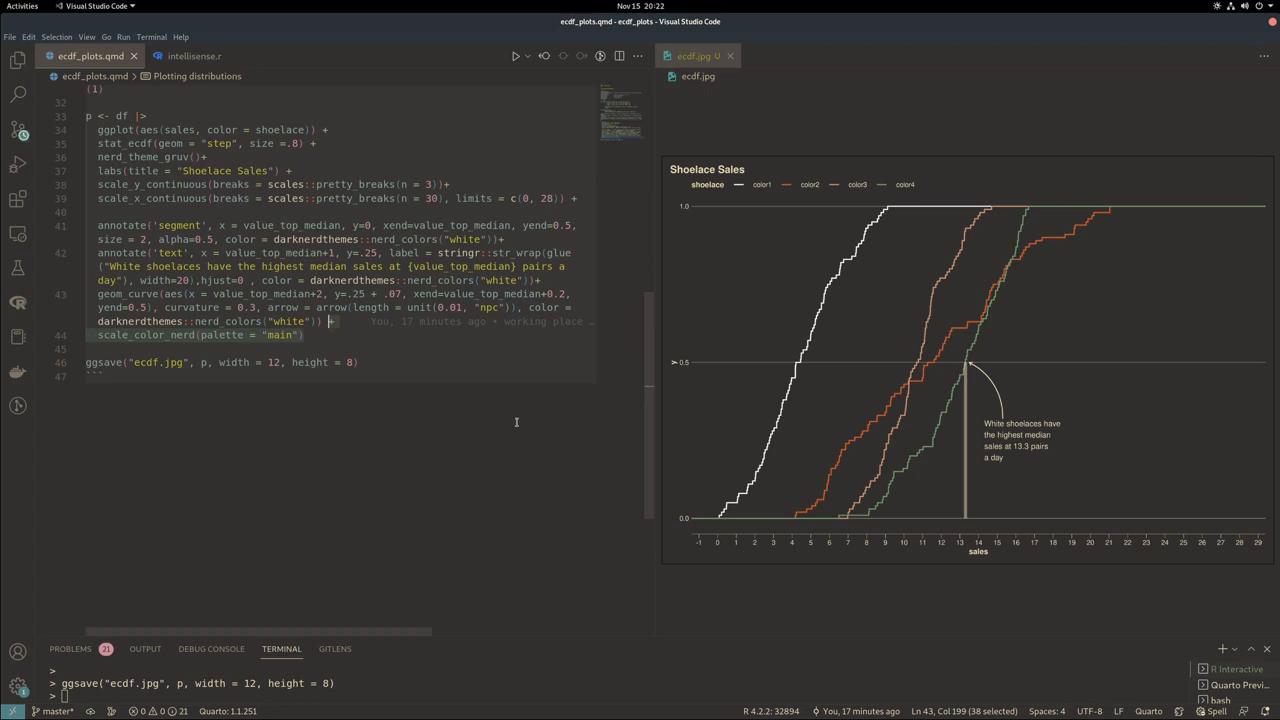
Widen ggsave to 16 and paste a copy of the median annotation block for the bottom median
type("q")
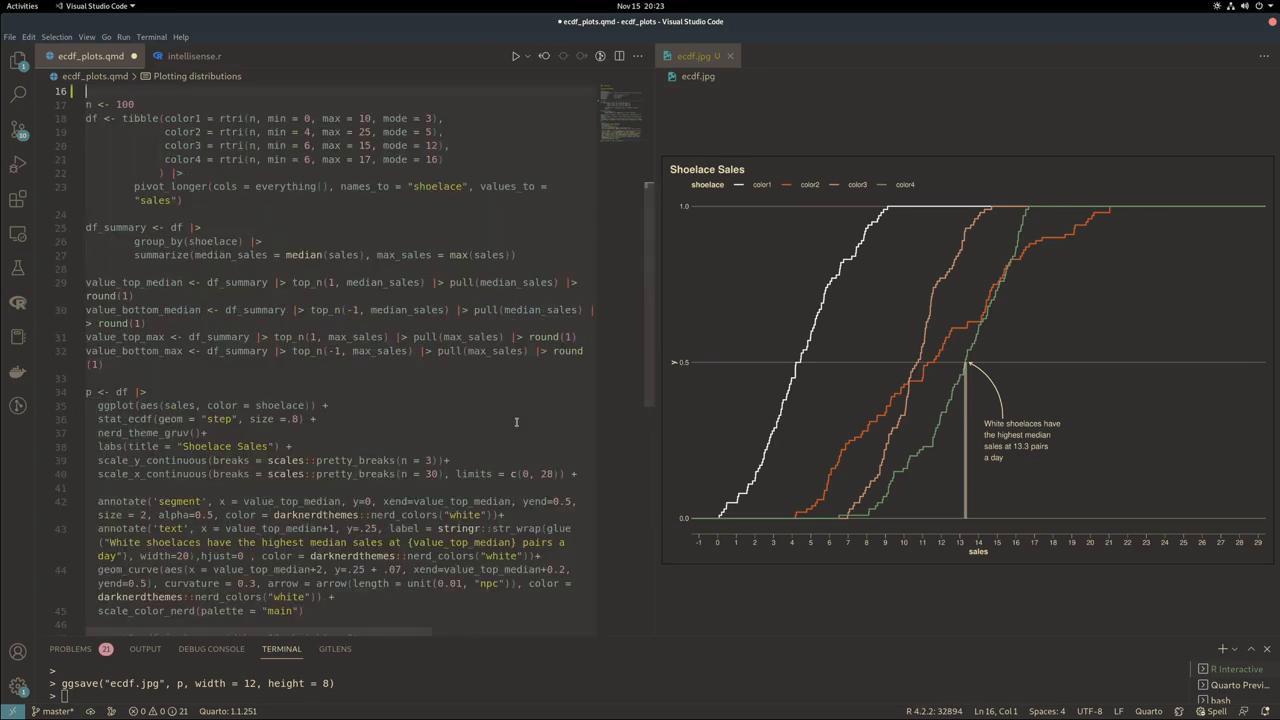
scroll("down", 3)
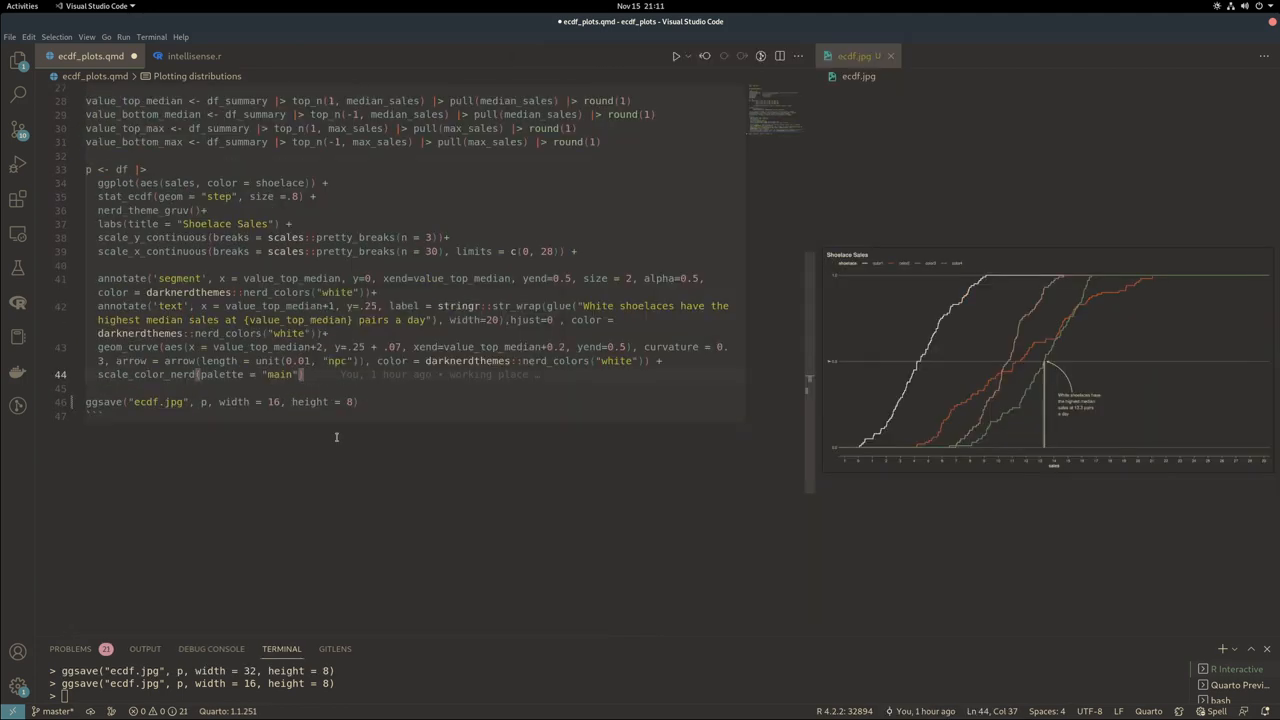
type(" +")
key("Enter")
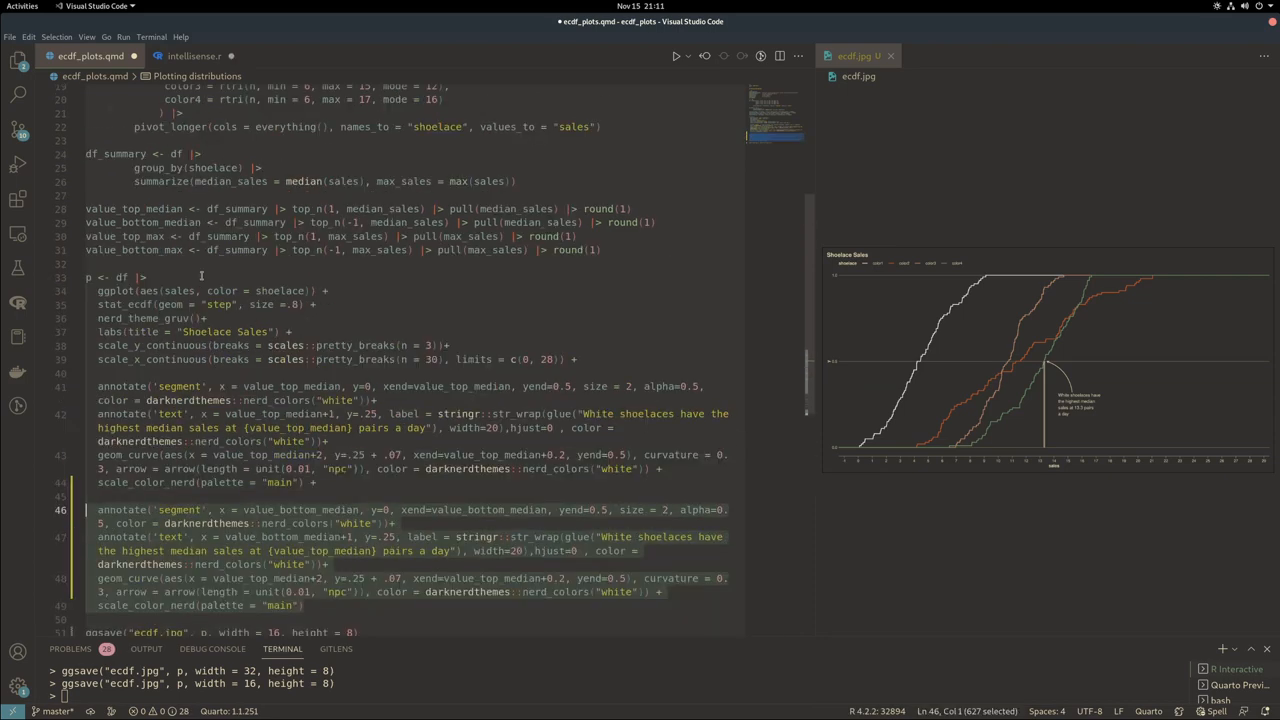
Scroll through the chunk to review the bottom-median annotate/geom_curve code and re-rendered plot
scroll("down", 3)
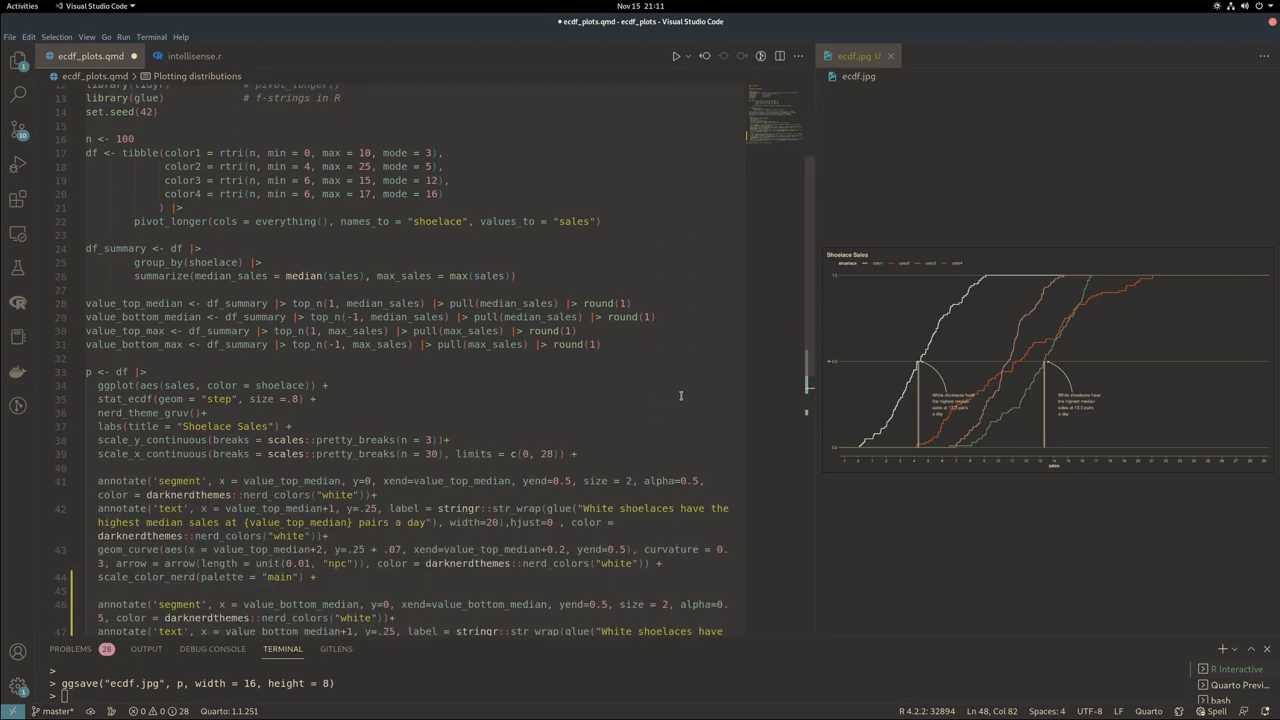
scroll("down", 3)
type("-4")
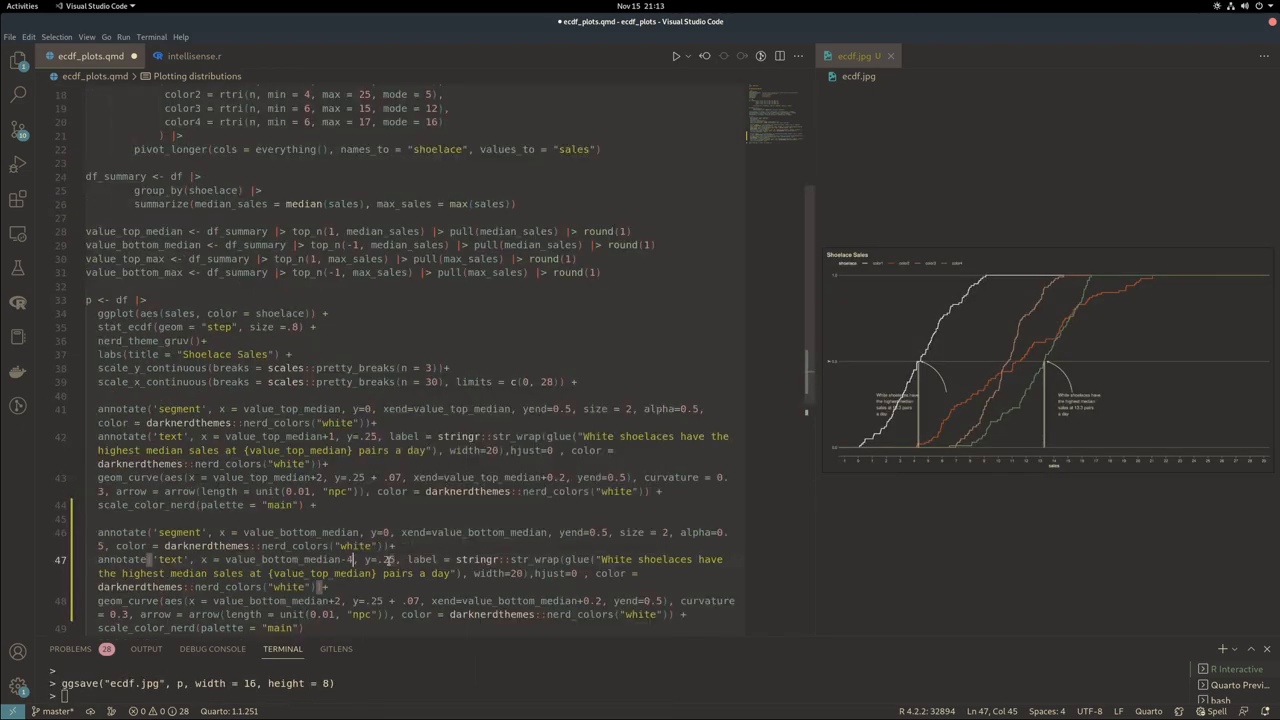
scroll("down", 3)
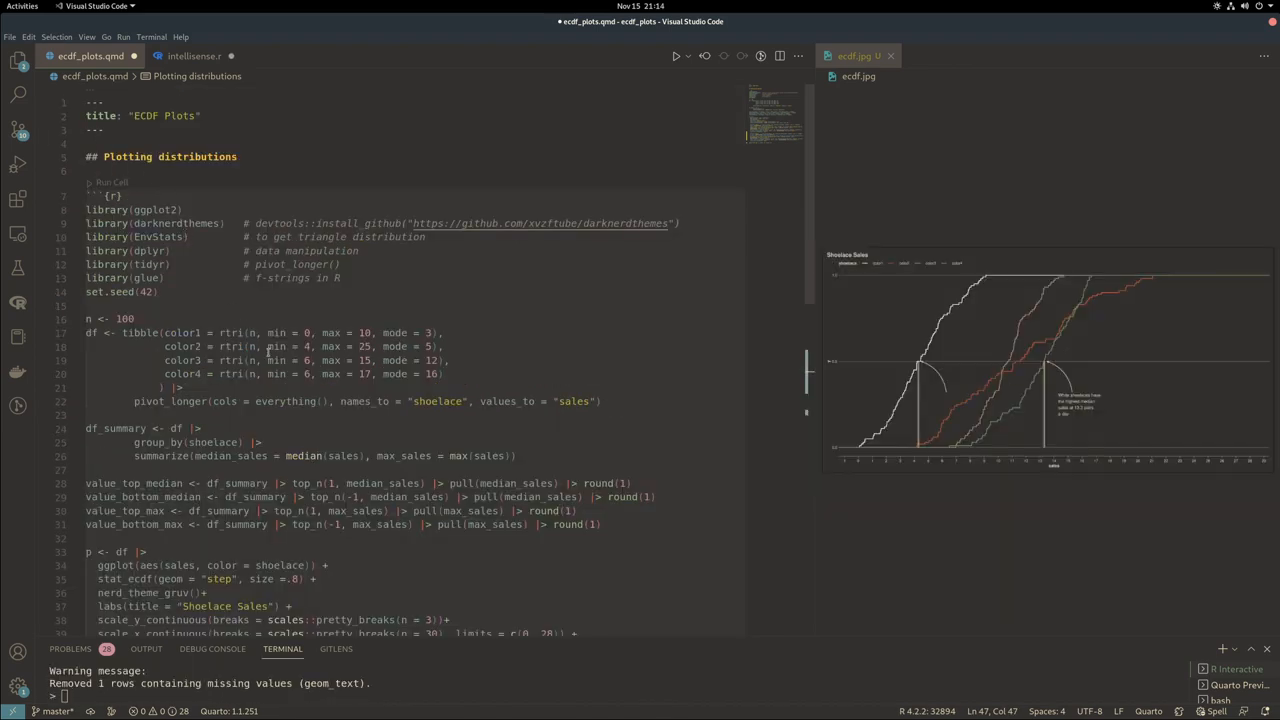
Scroll through the x-scale limits c(-2, 28) edit and the re-rendered plot with the fitted label
scroll("down", 3)
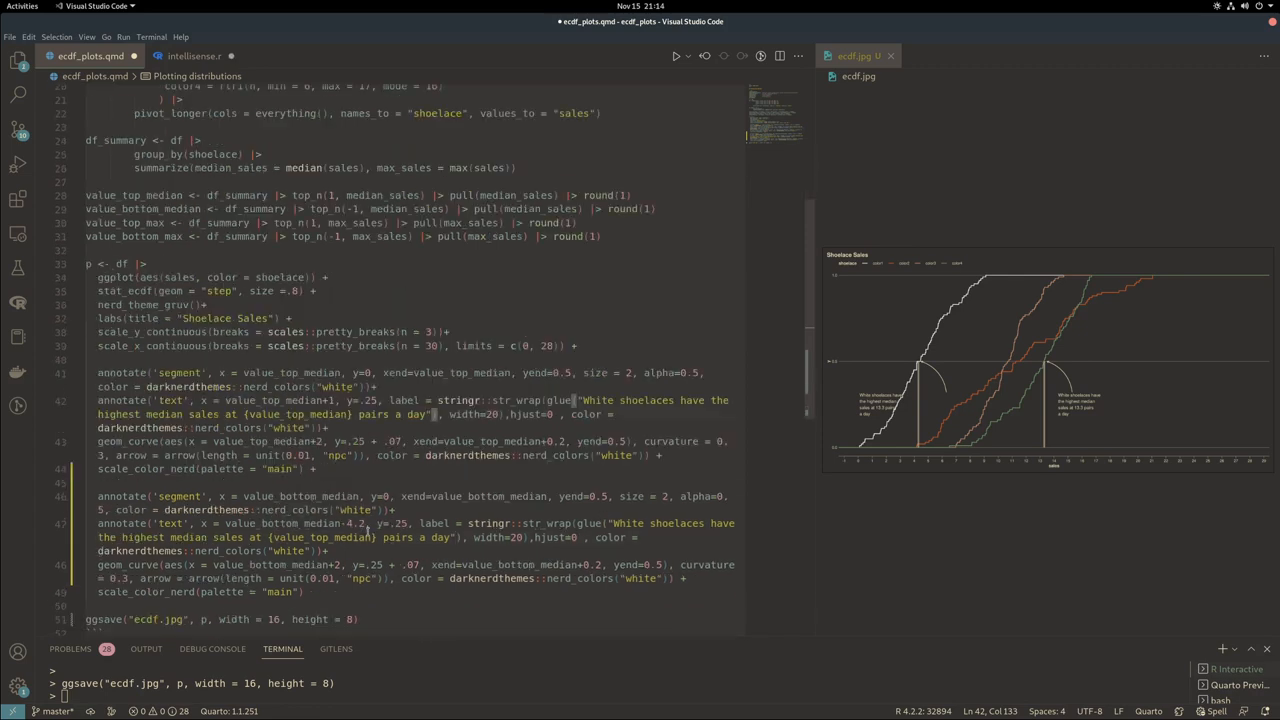
scroll("down", 3)
type("-2")
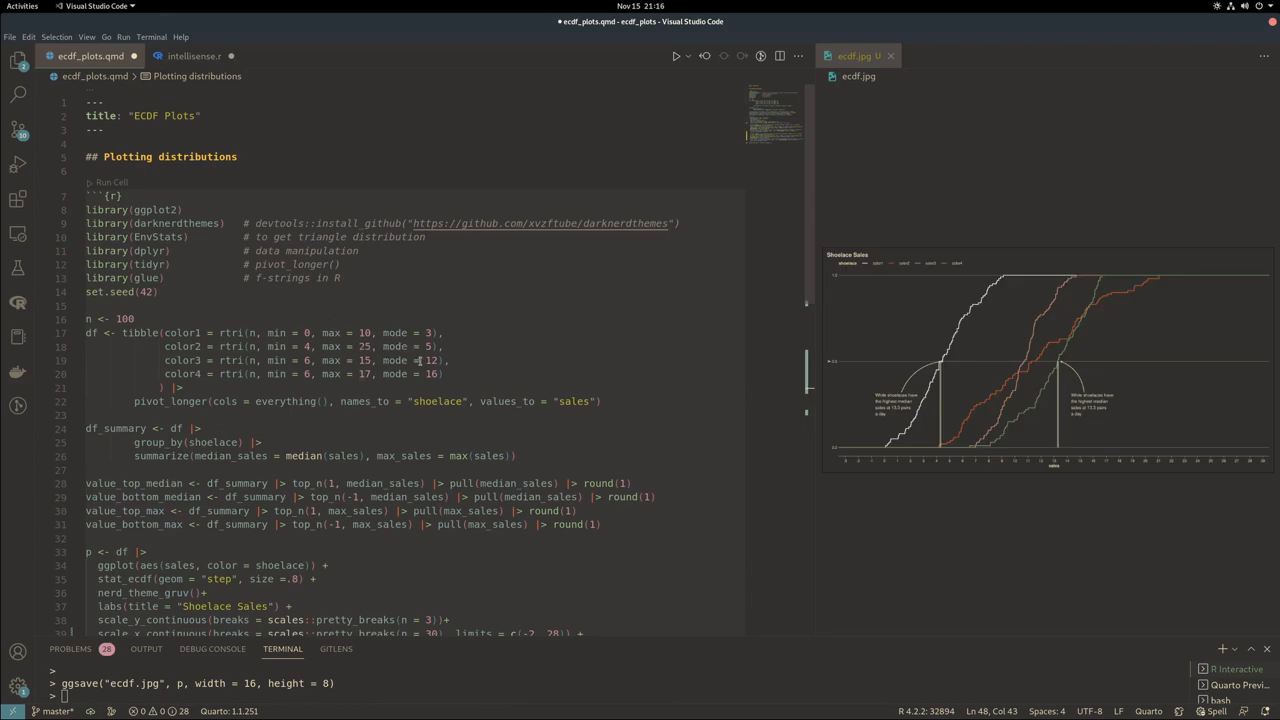
scroll("down", 3)
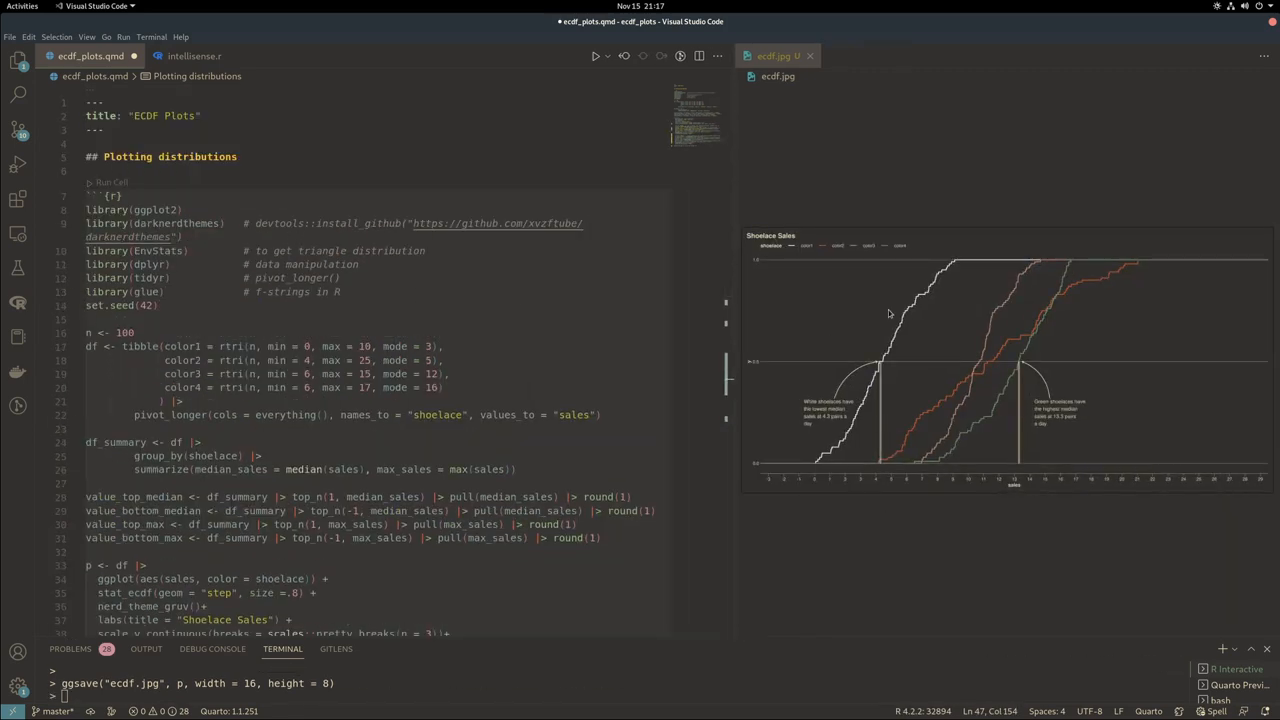
Scroll through the value_top_max 'Red shoelaces' annotation block and the re-rendered plot
scroll("down", 3)
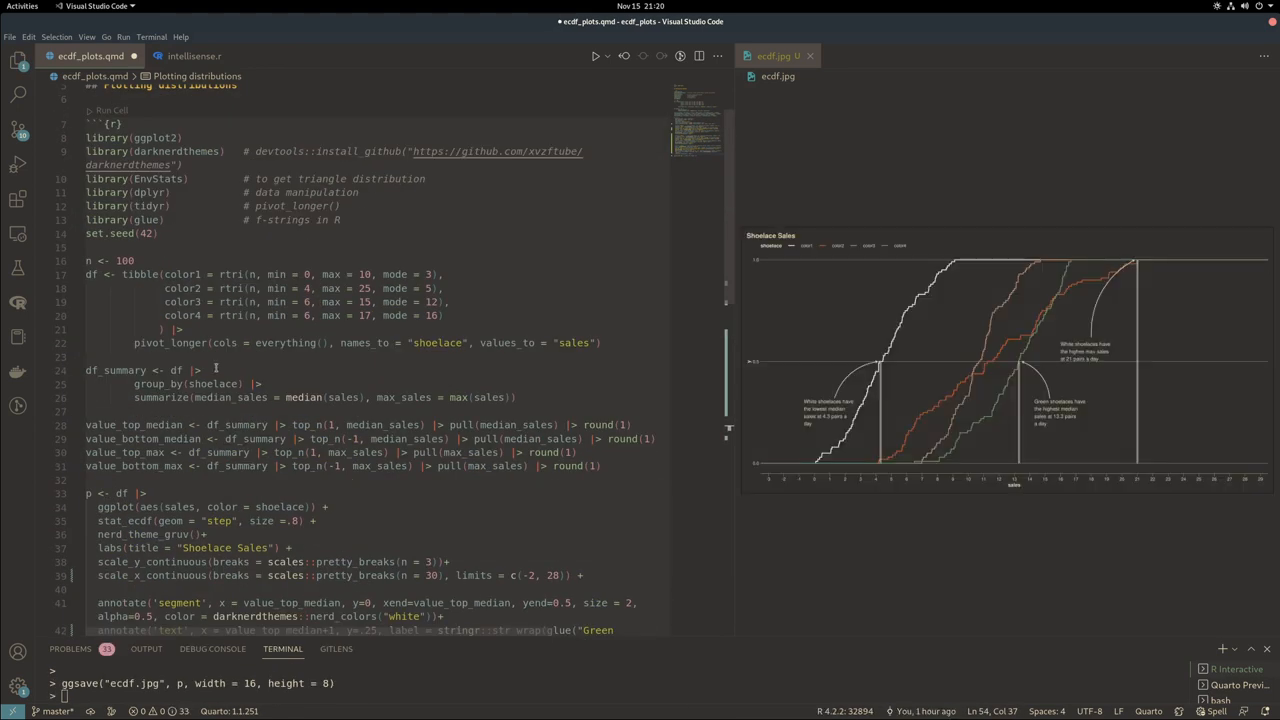
scroll("down", 3)
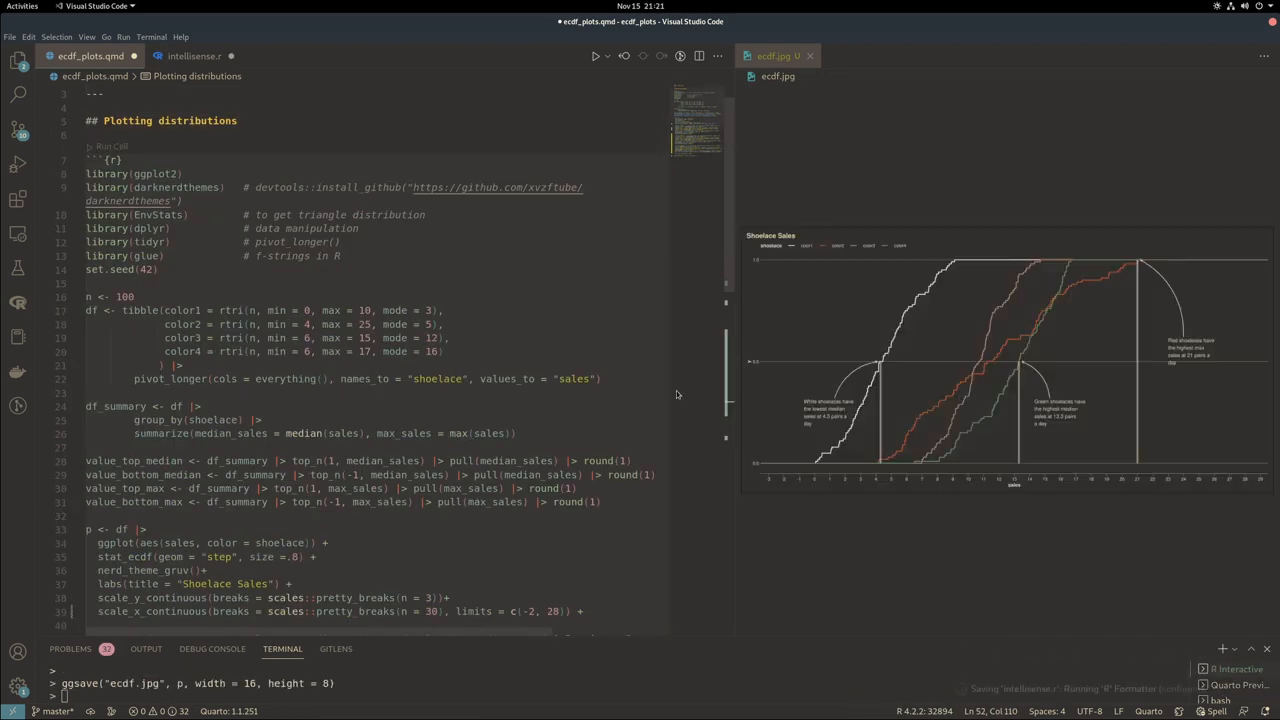
scroll("down", 3)
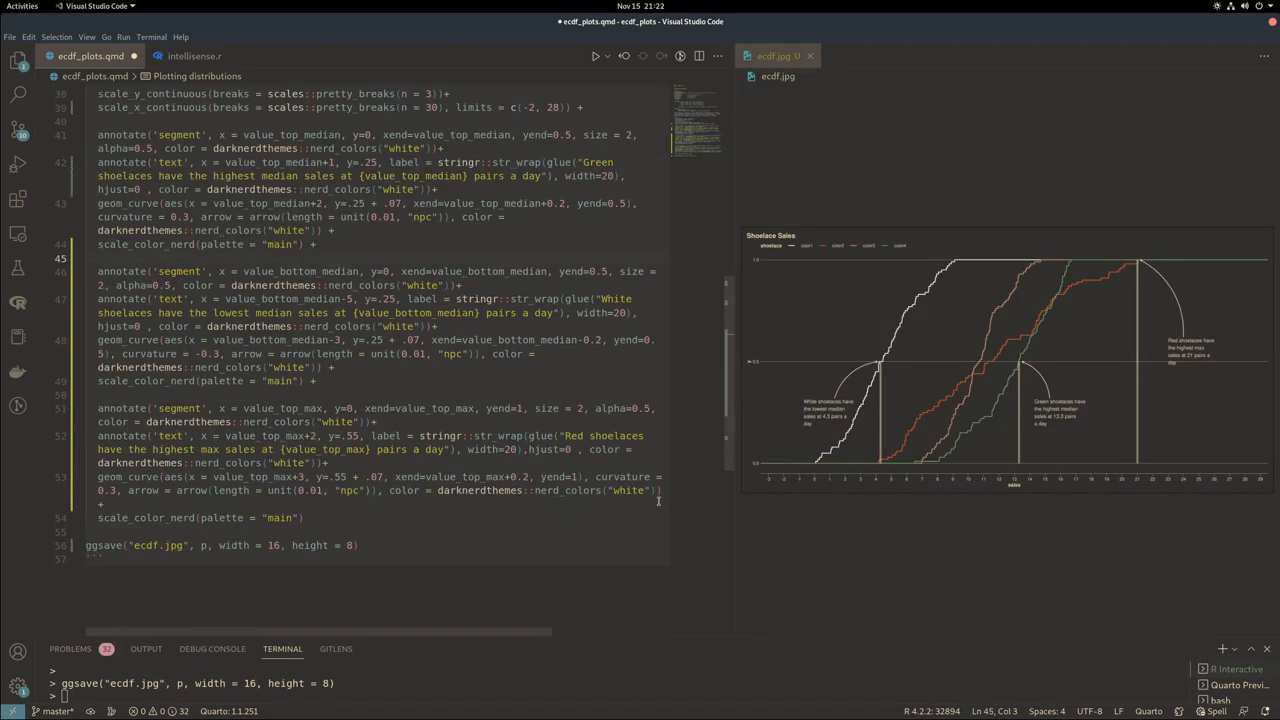